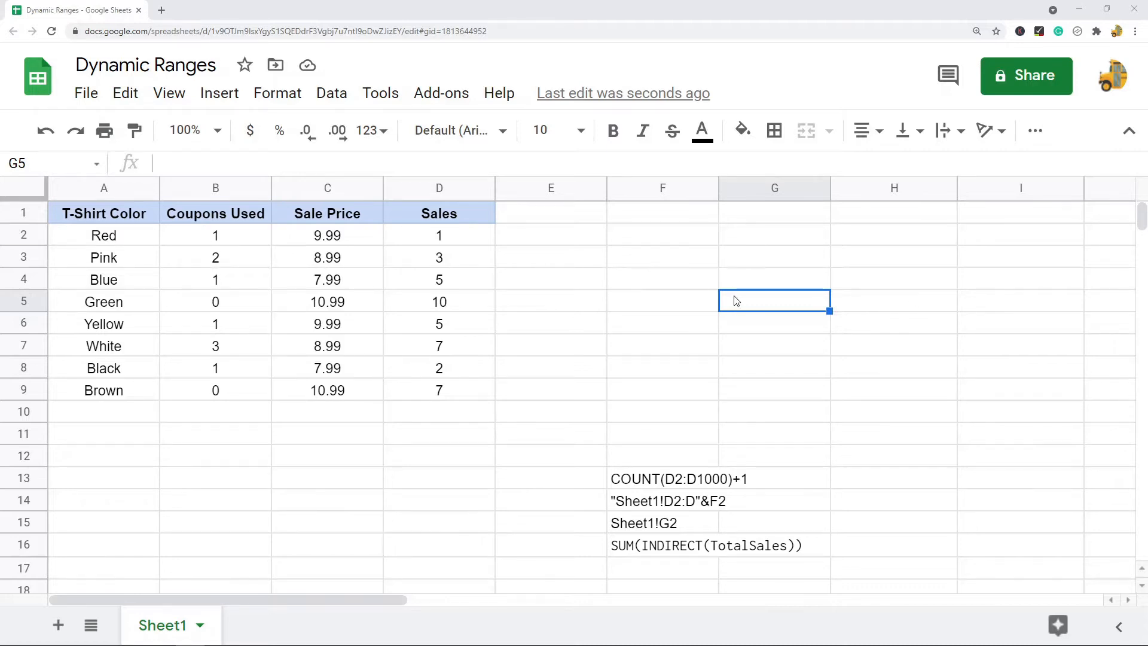
mouse_move(927, 261)
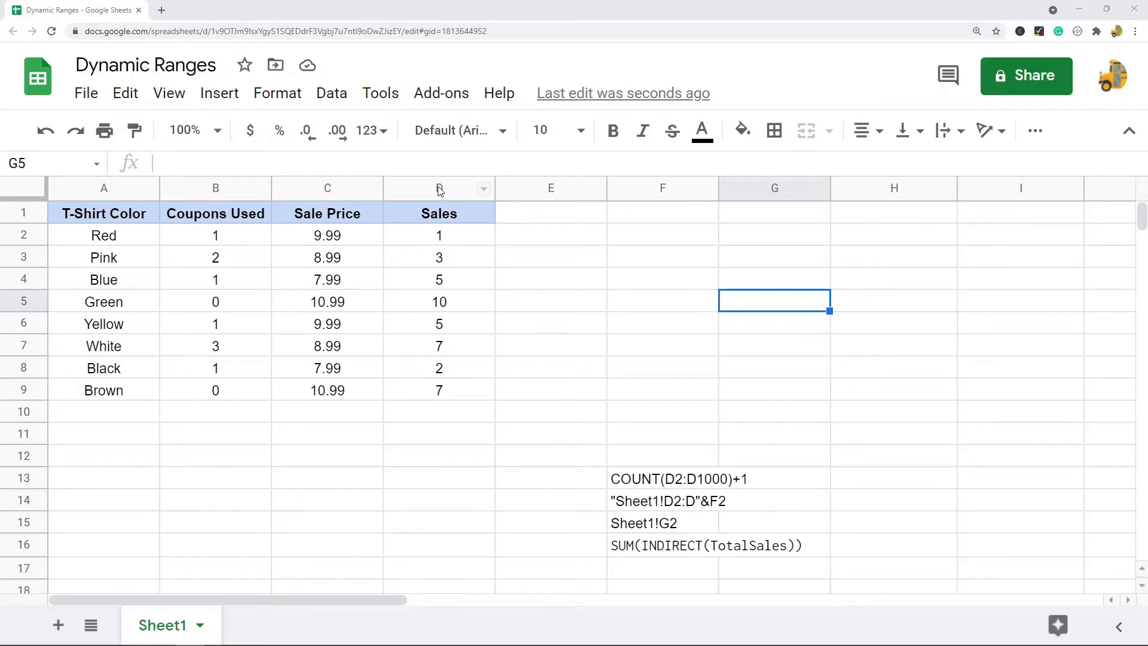
Step: Enter =COUNT(D2:D1000)+1 in F2 after reviewing the Sales column and F13 note
left_click(661, 234)
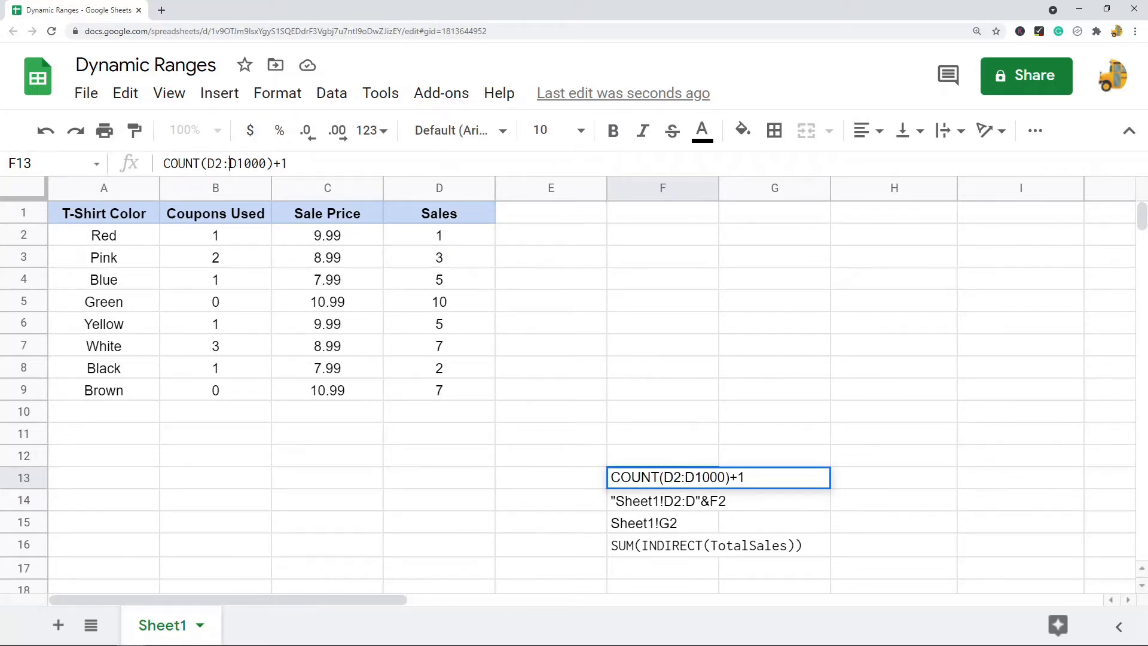
double_click(249, 163)
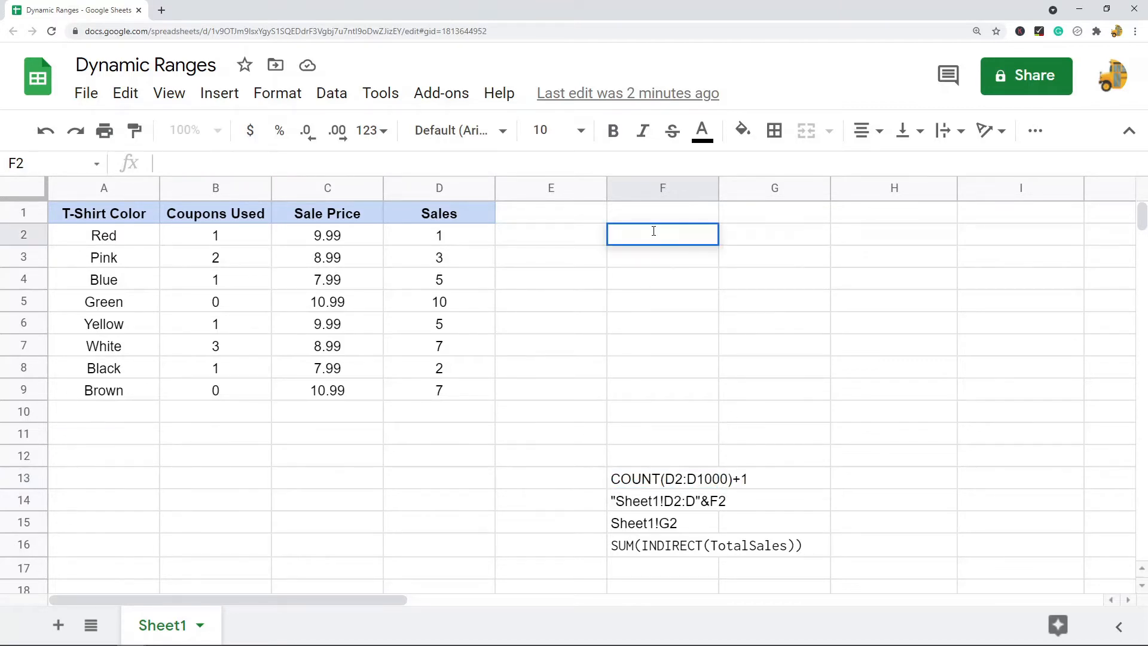
left_click(718, 477)
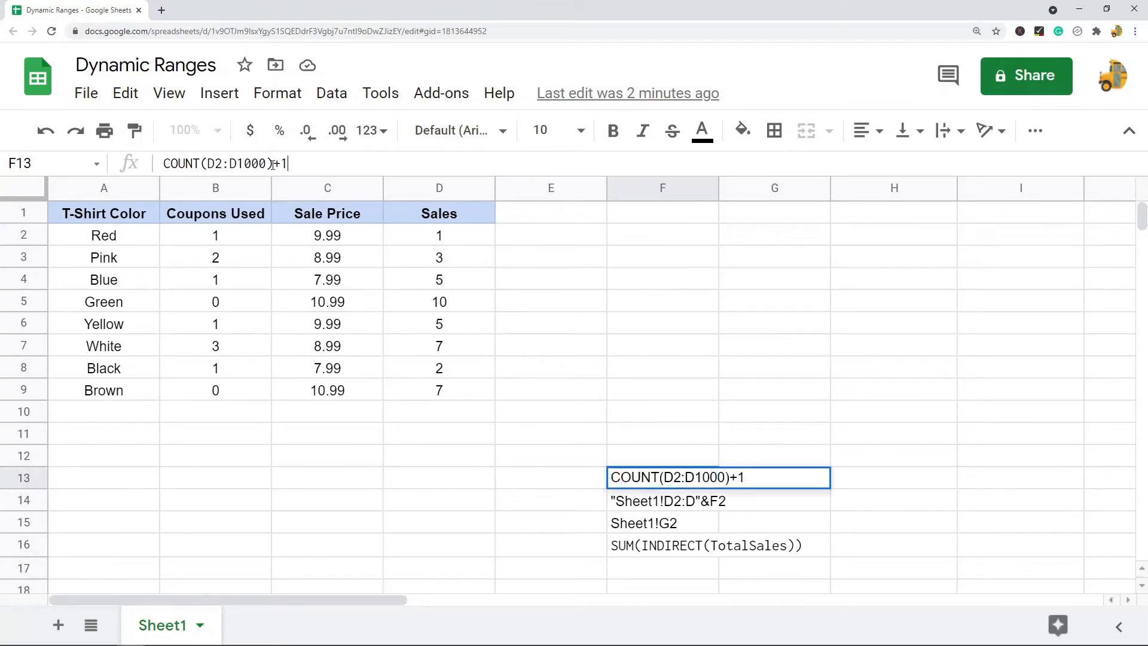
left_click(662, 235)
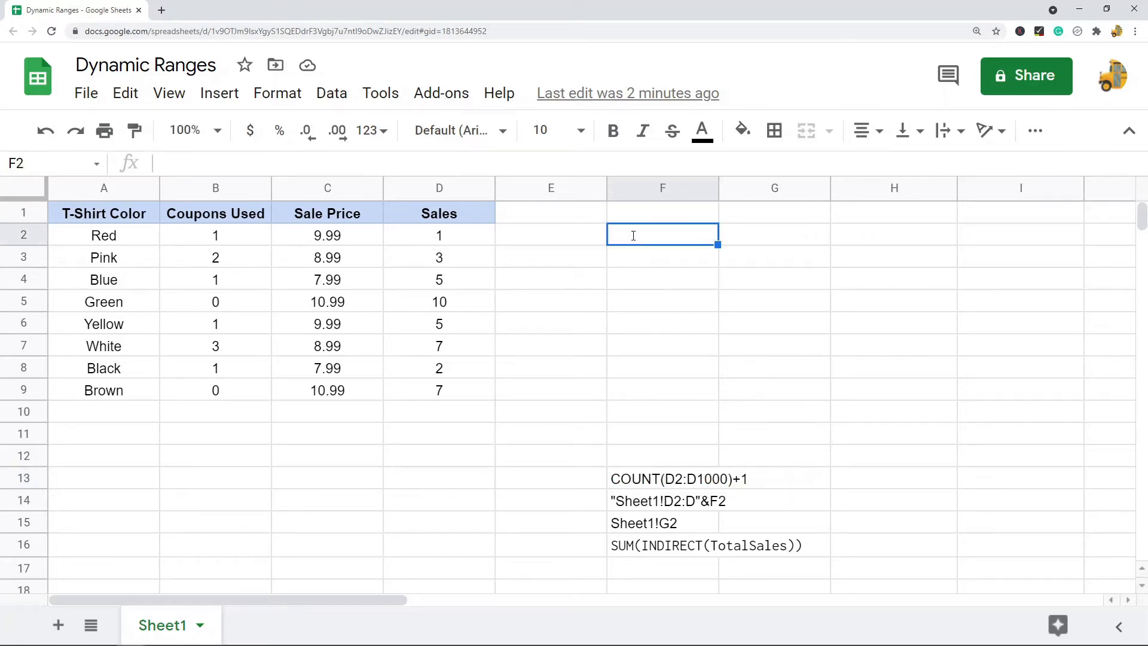
type("=")
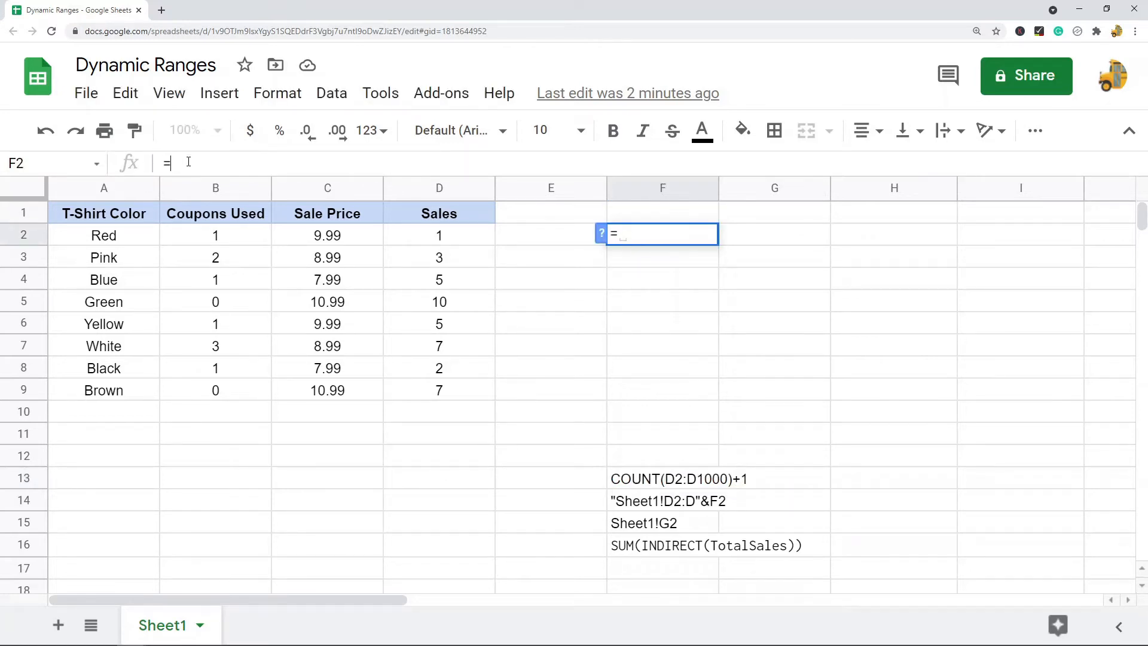
type("COUNT(D2:D1000)+1")
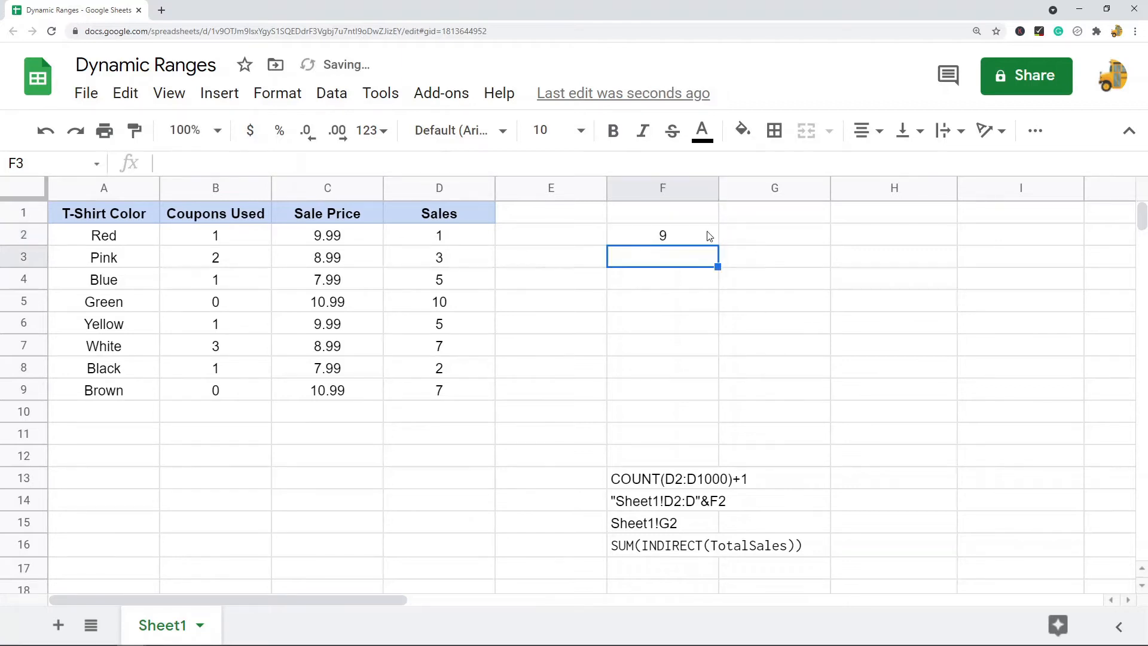
Step: Verify F2's count result of 9 against the last data row, Brown
left_click(663, 235)
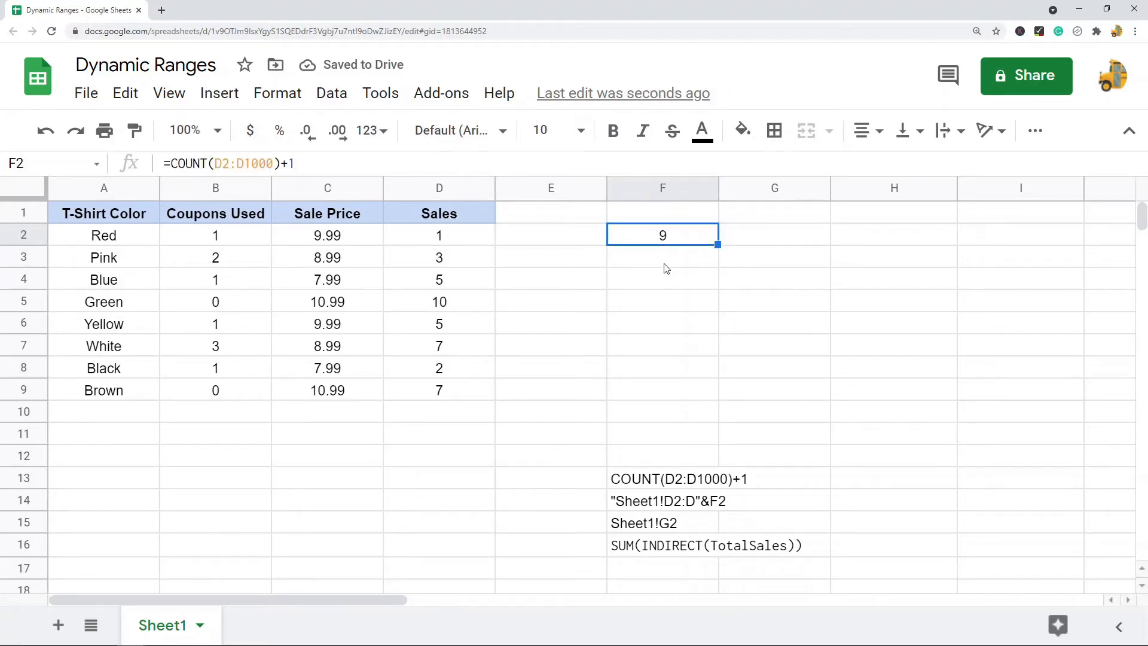
mouse_move(12, 394)
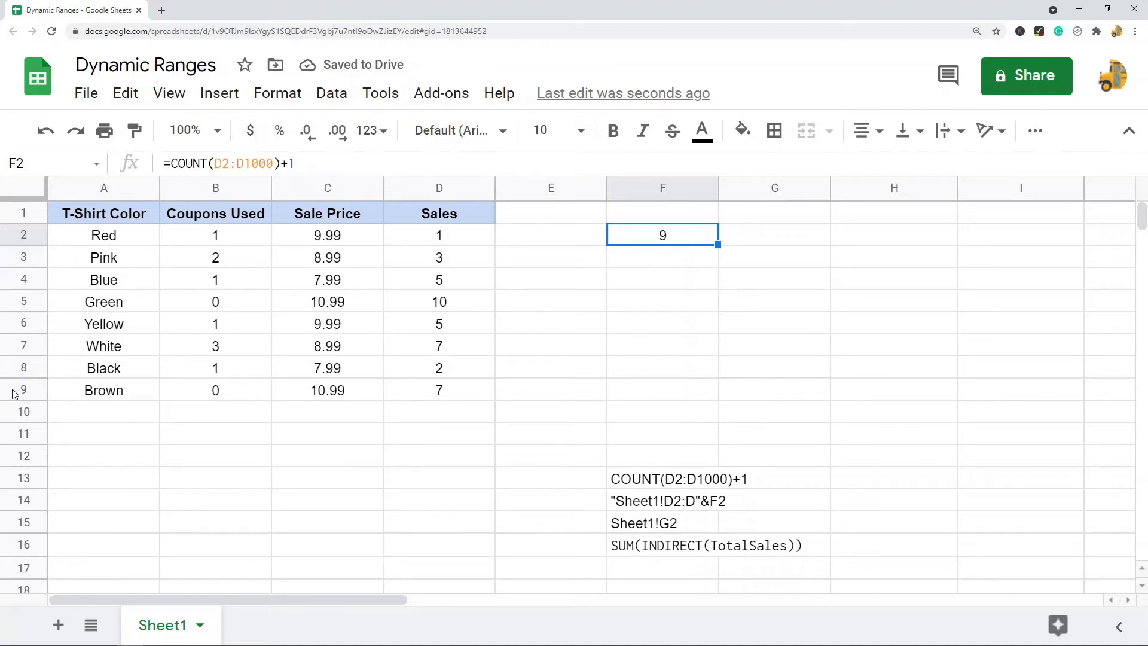
left_click(23, 389)
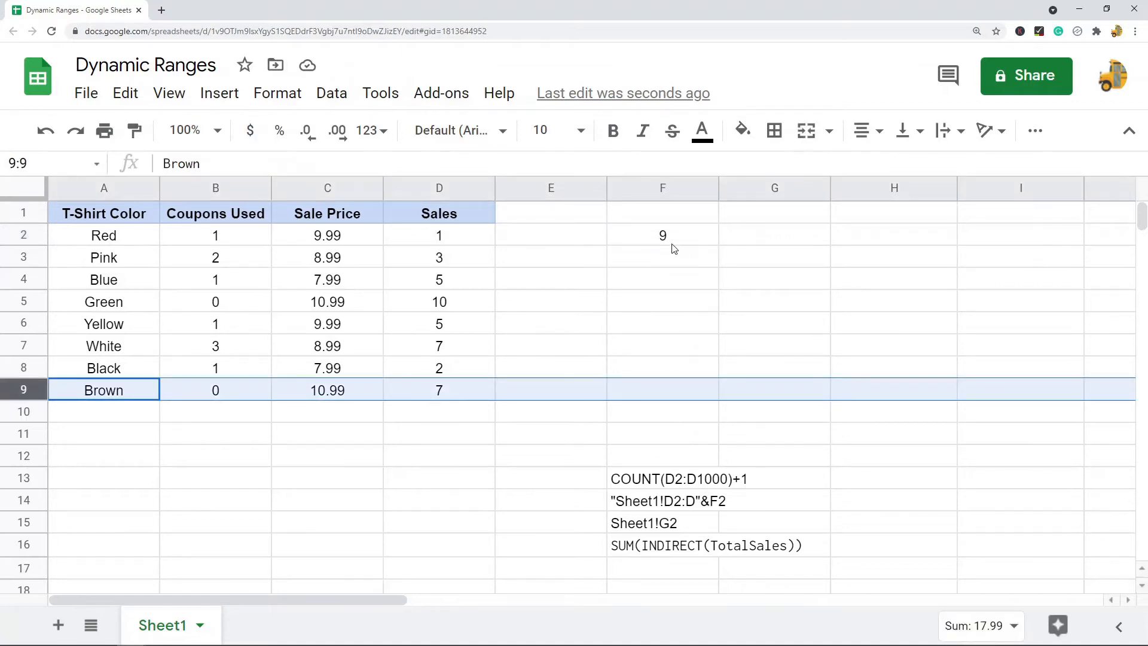
left_click(663, 235)
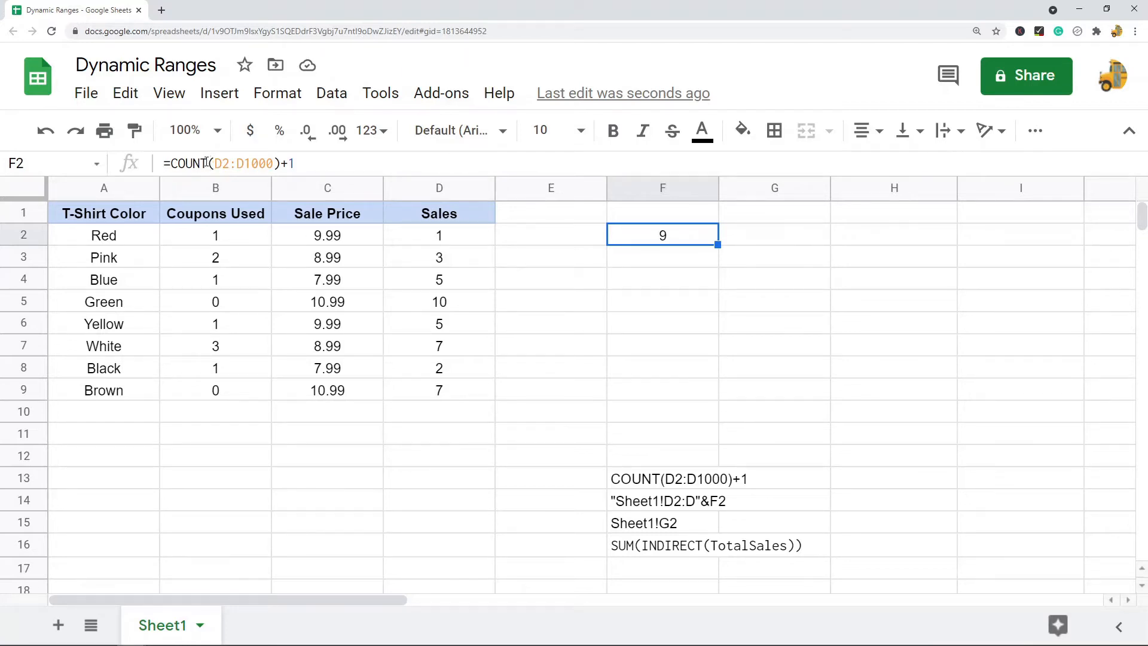
left_click(774, 279)
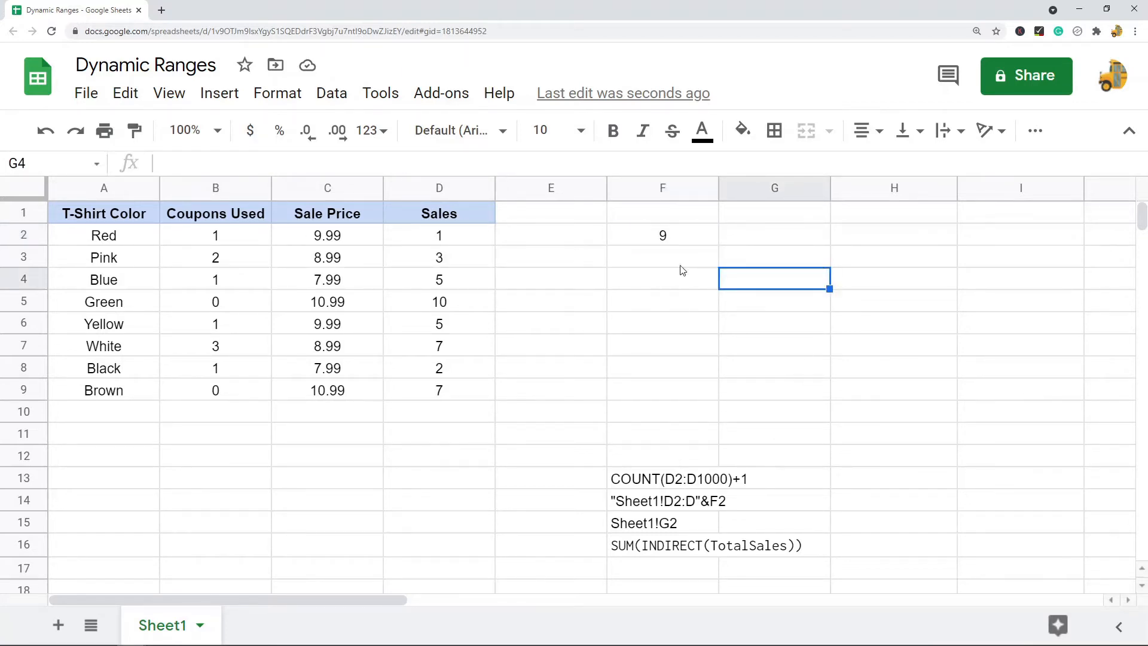
left_click(662, 235)
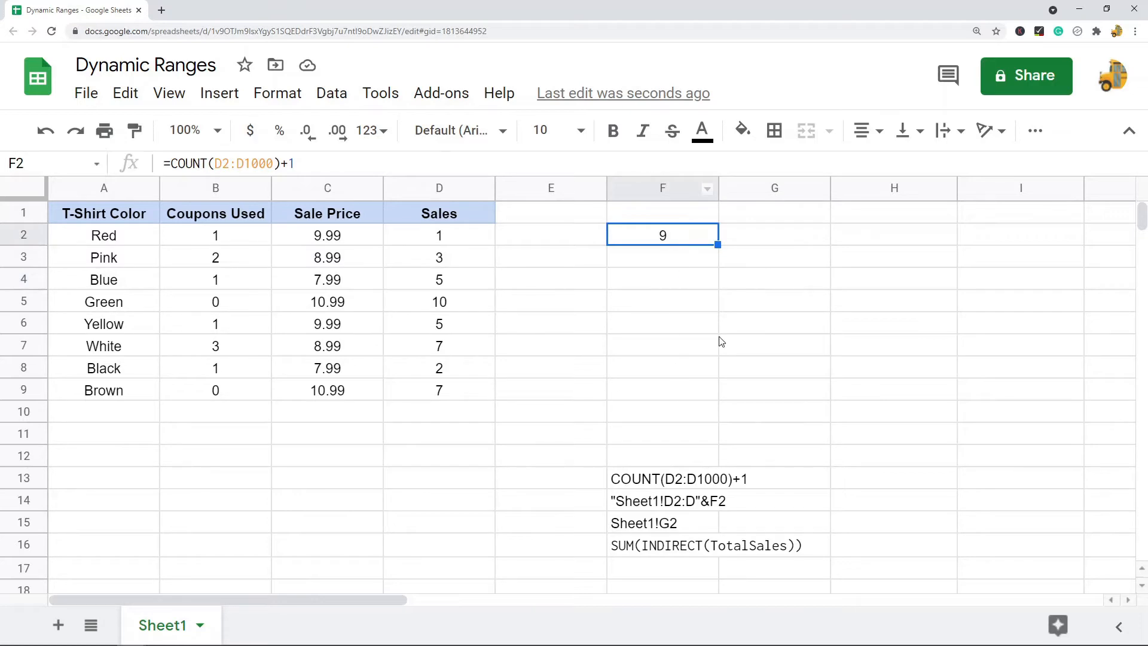
mouse_move(725, 336)
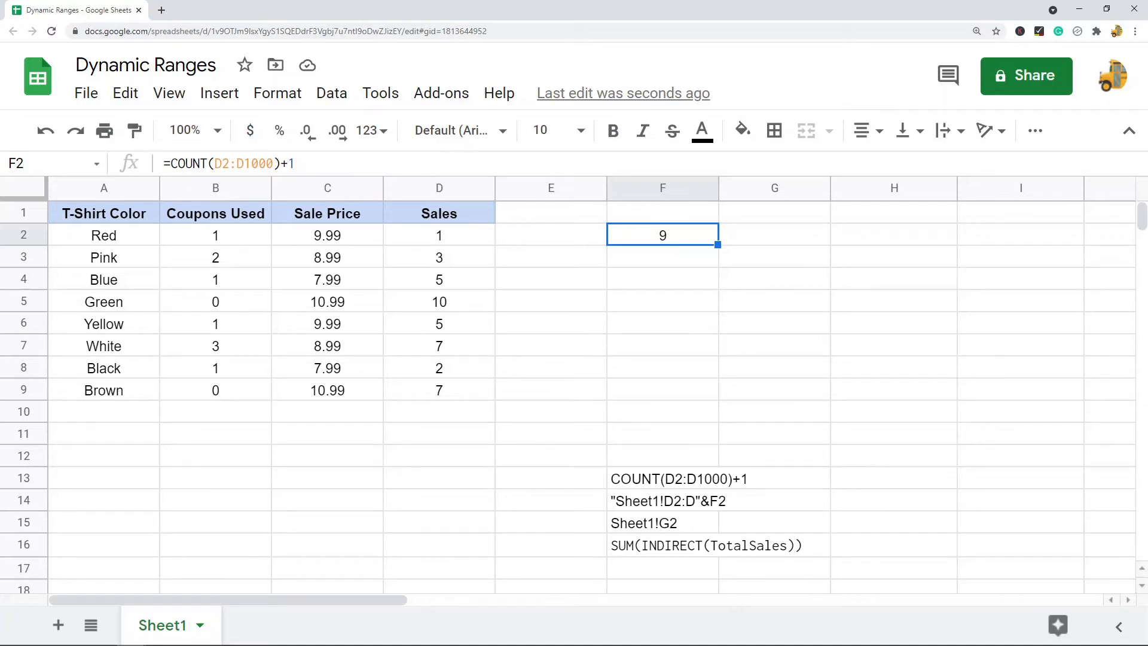
mouse_move(689, 243)
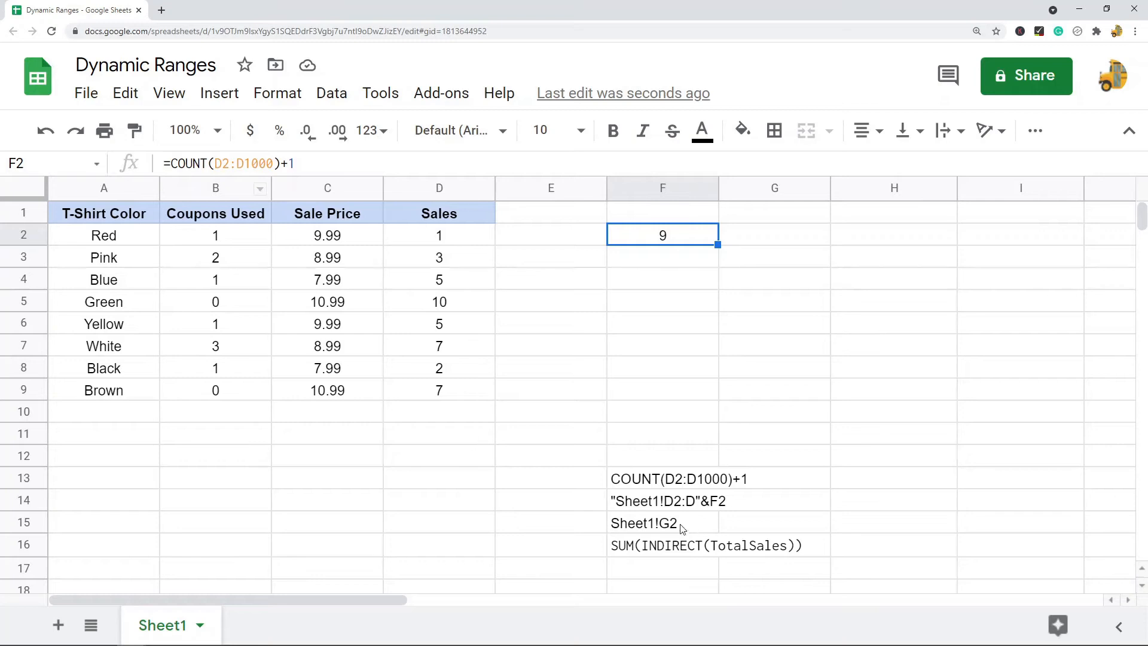
Step: Put the address formula ="Sheet1!D2:D"&F2 in G2, producing Sheet1!D2:D9
left_click(663, 501)
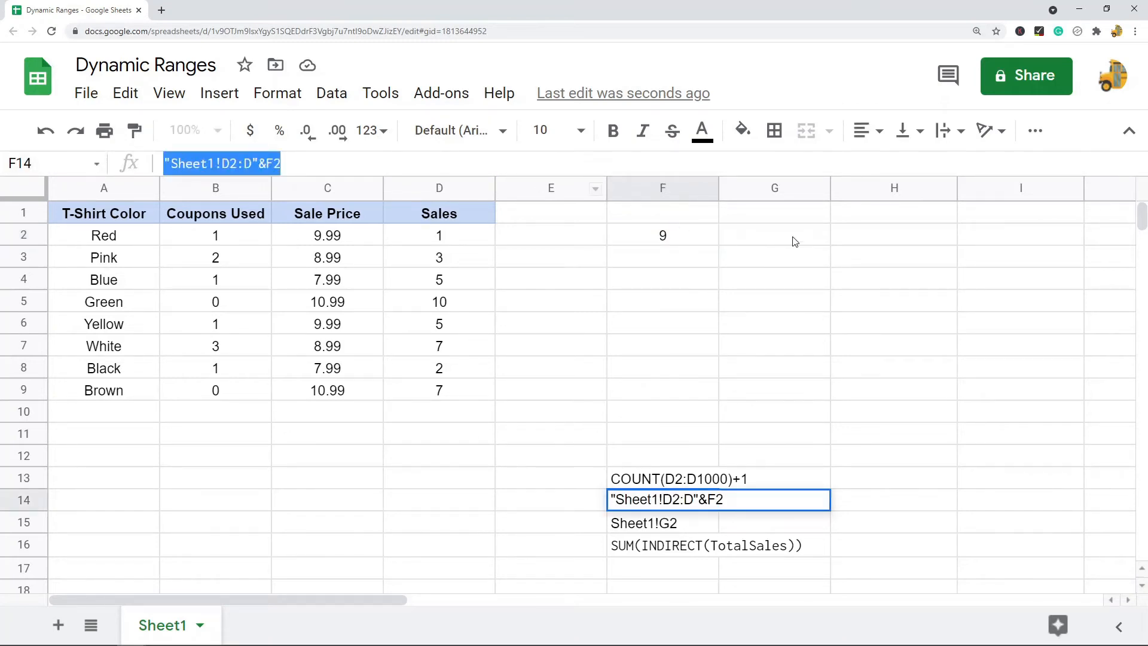
left_click(773, 235)
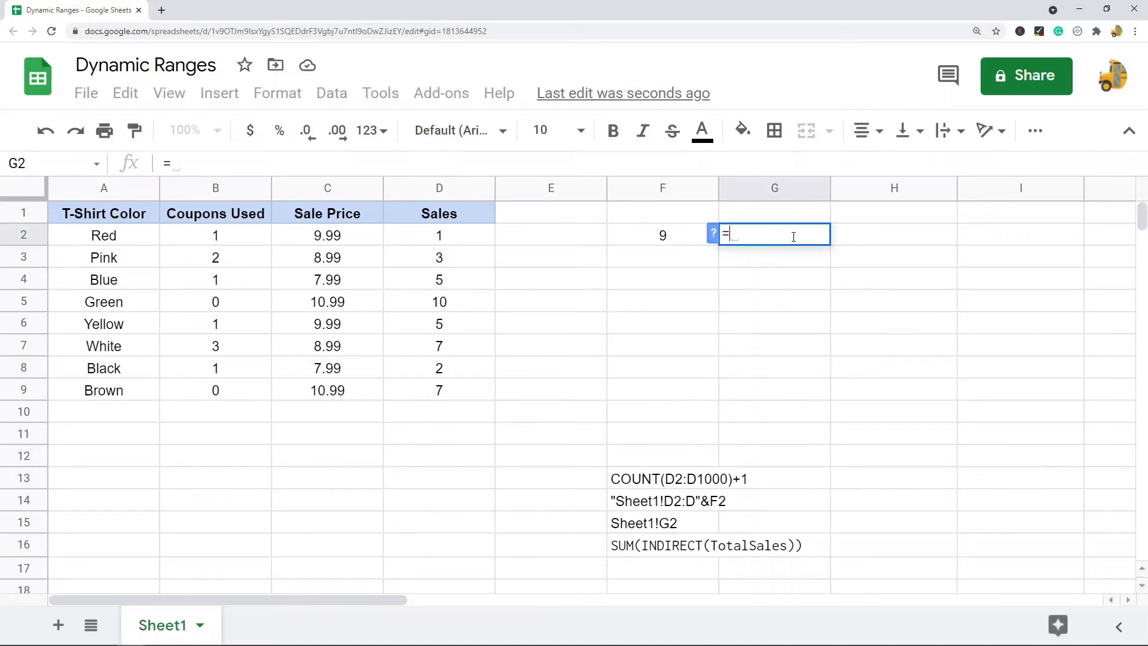
type("Sheet1!D2:D9")
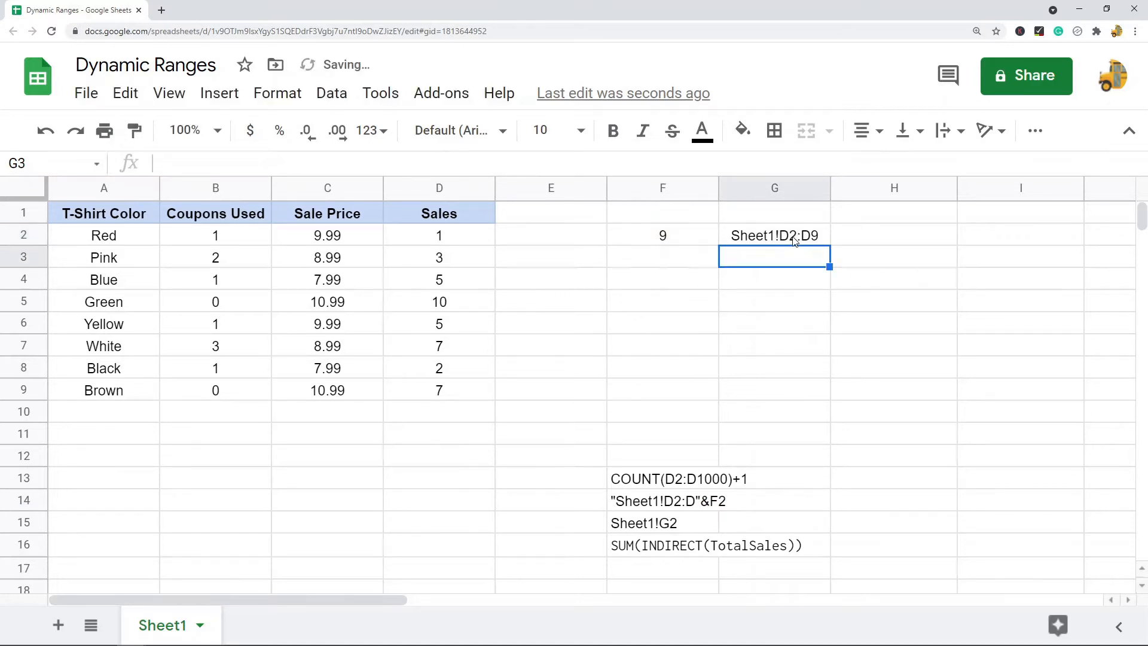
left_click(774, 236)
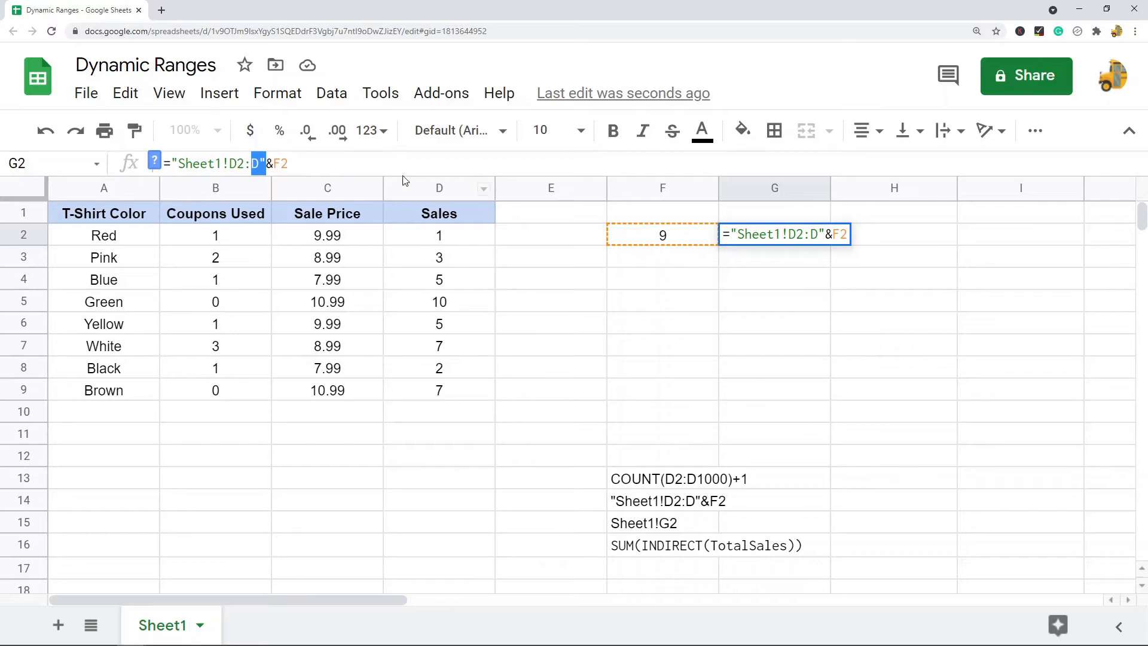
mouse_move(668, 240)
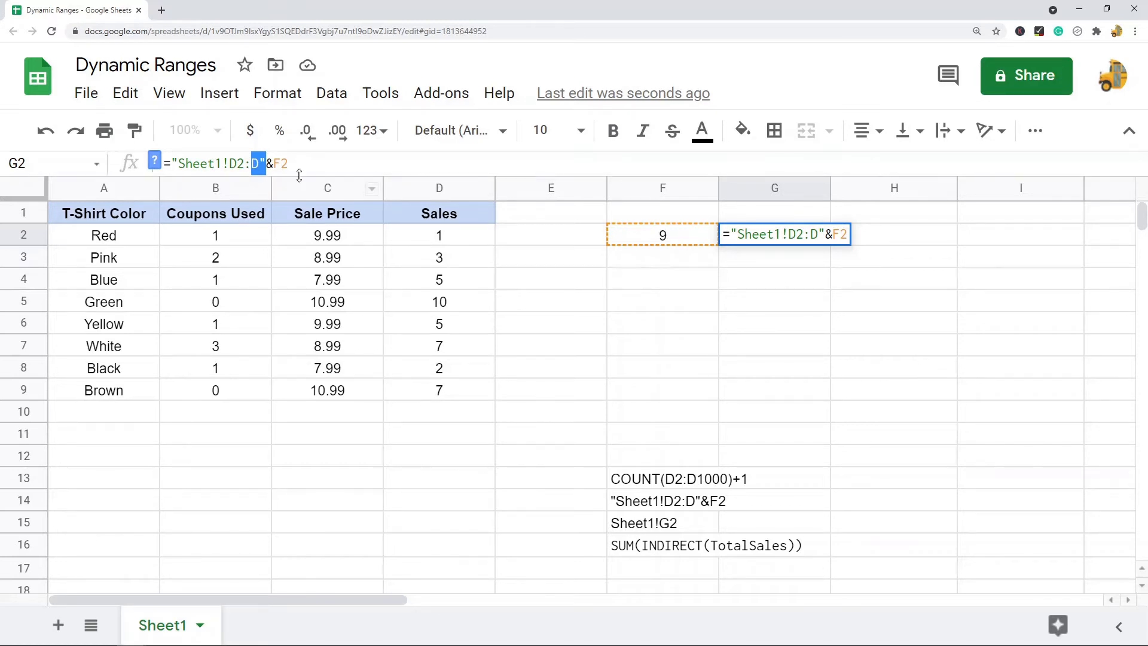
key("enter")
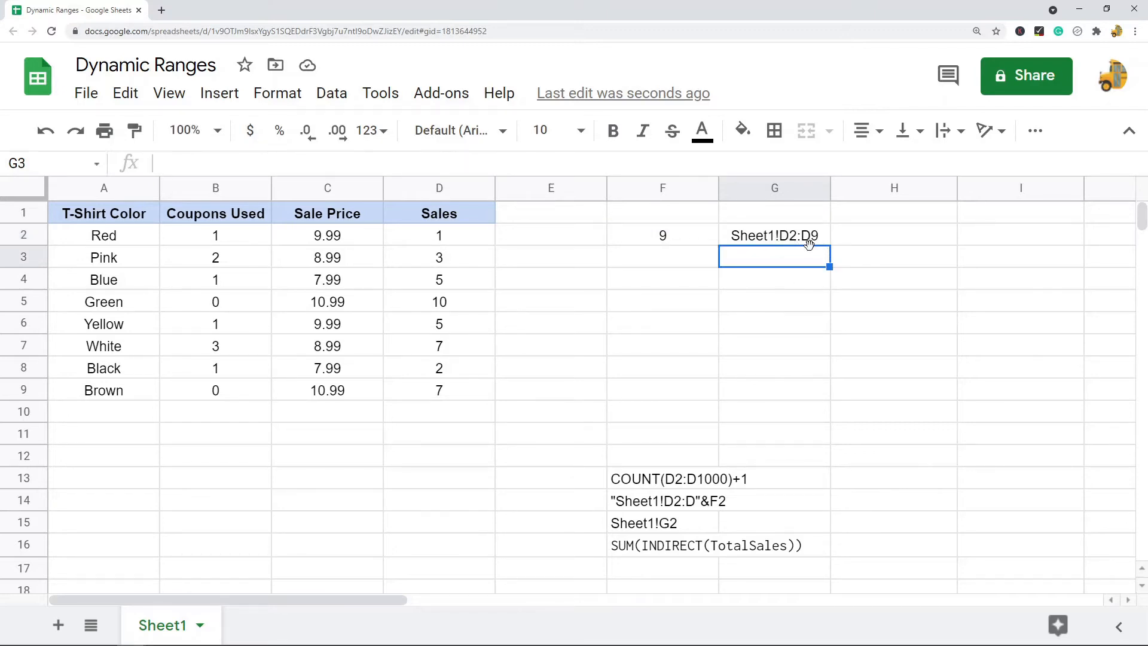
left_click(774, 234)
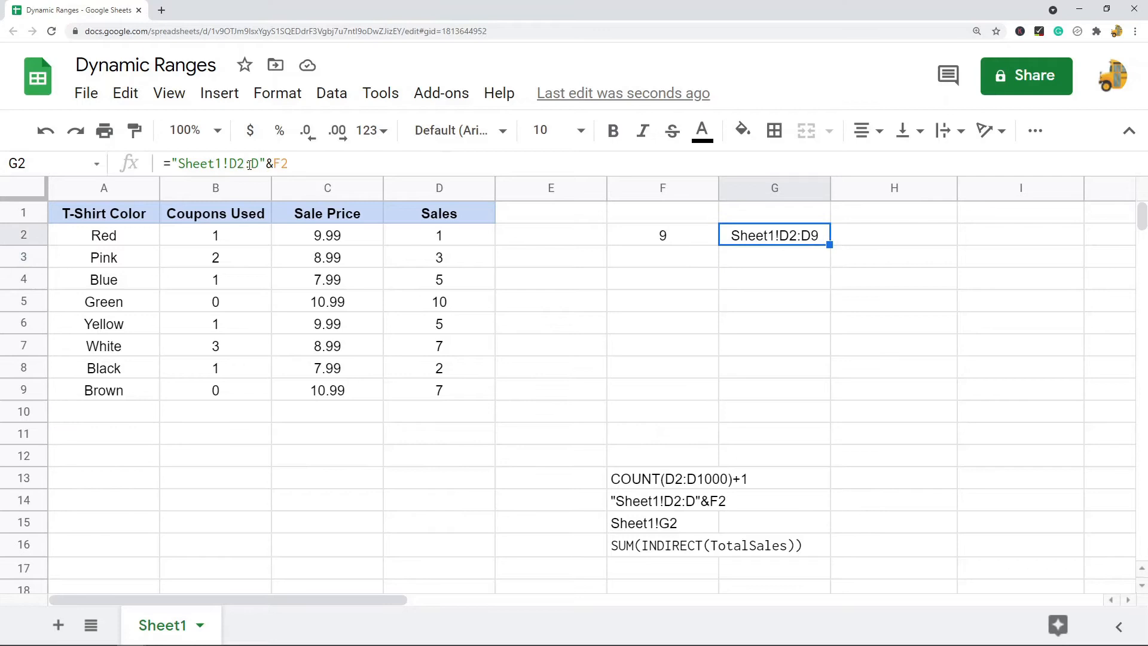
double_click(774, 234)
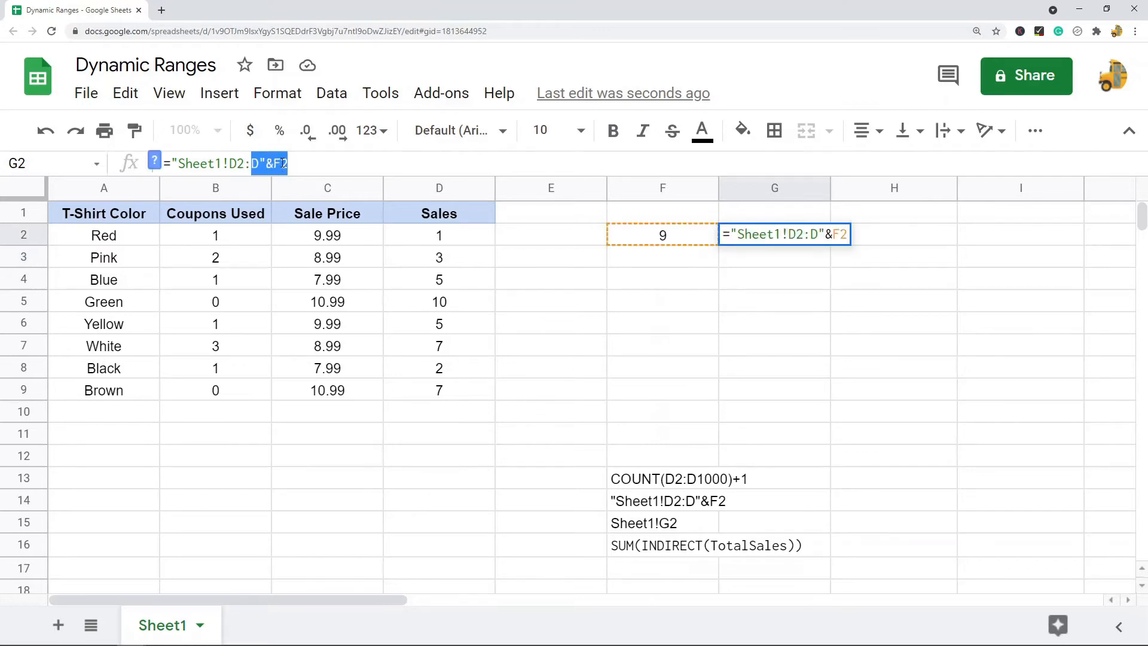
Step: Clear the test value from D10 so G2 reads Sheet1!D2:D9 again
left_click(438, 411)
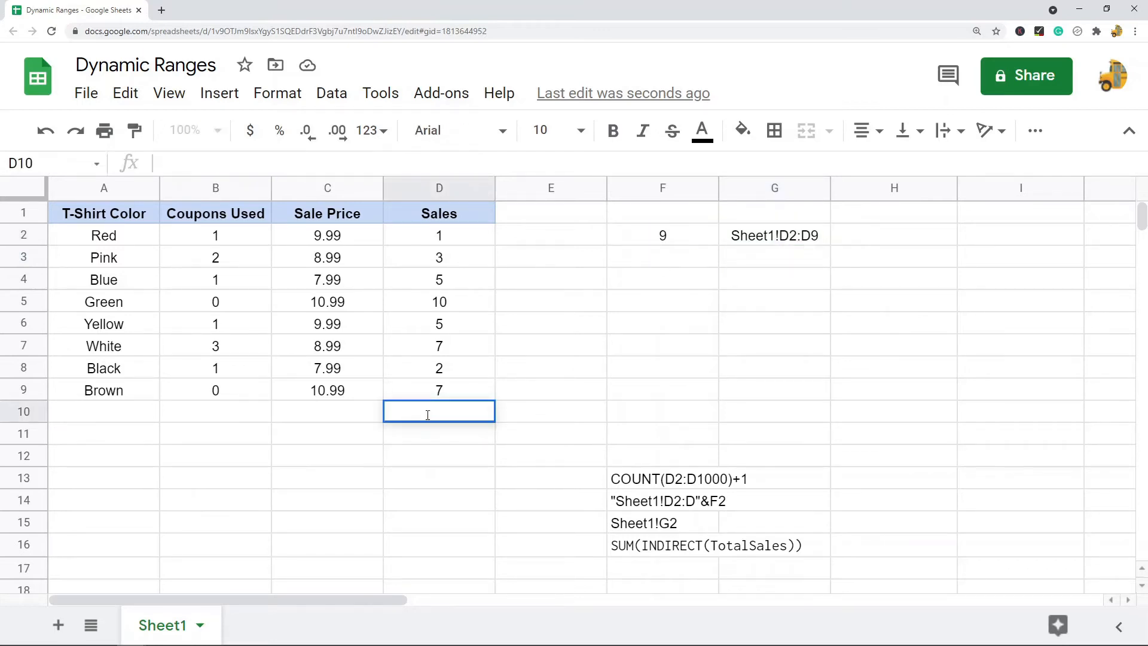
mouse_move(580, 407)
type("8")
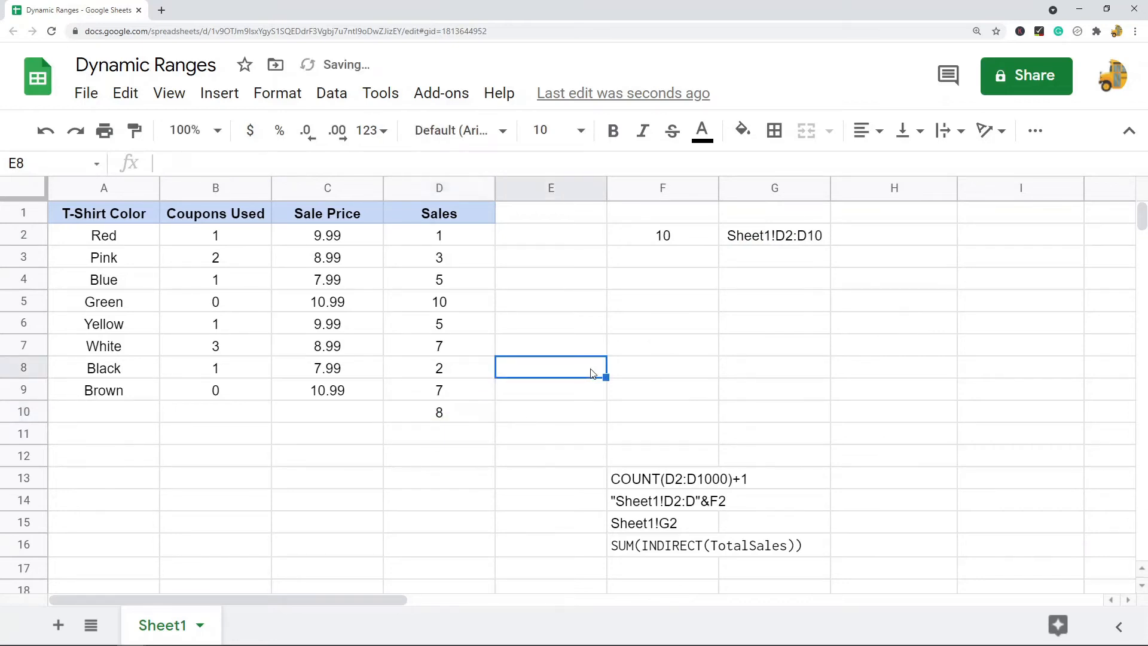
left_click(774, 235)
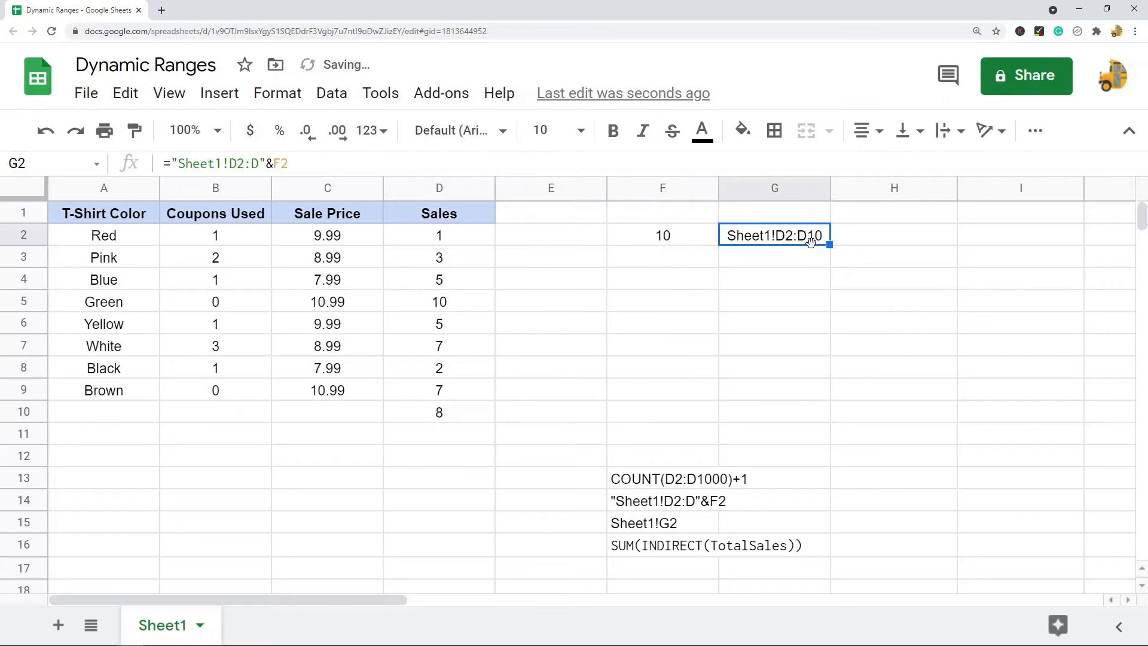
left_click(440, 411)
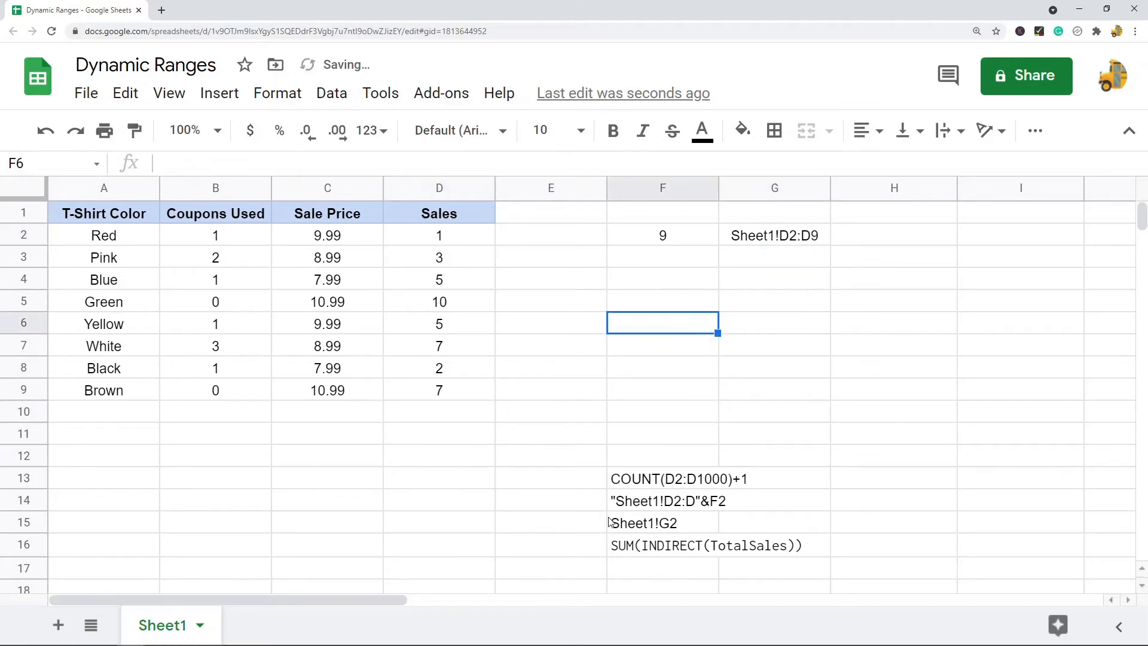
left_click(663, 523)
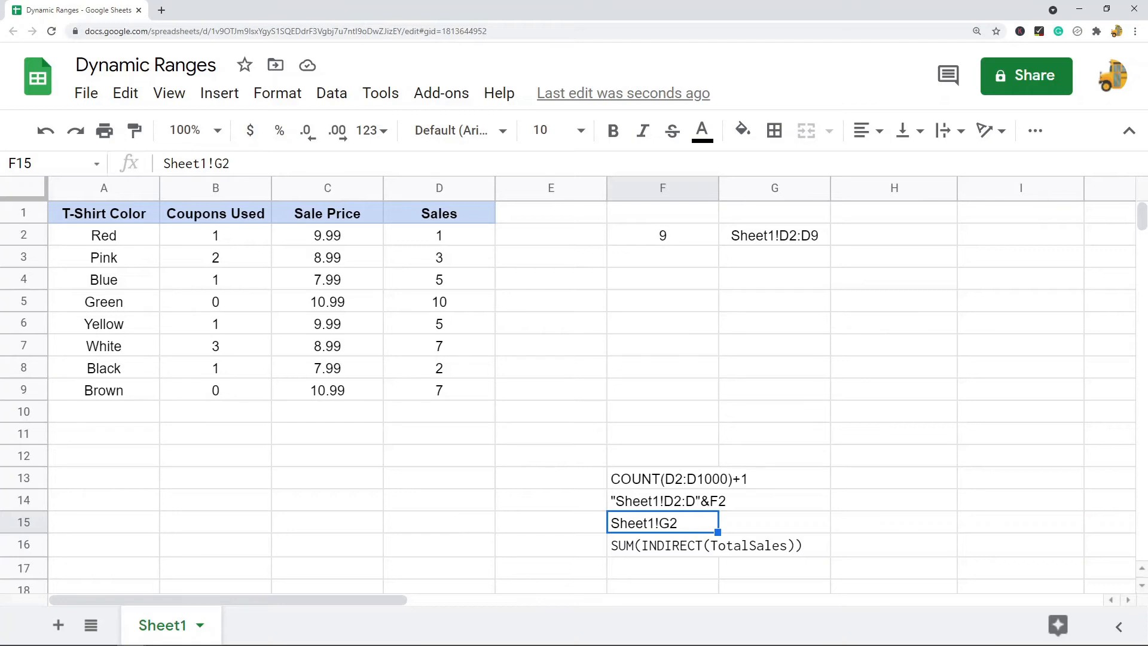
Step: Add a named range TotalSales referring to Sheet1!G2 under Data > Named ranges
left_click(331, 93)
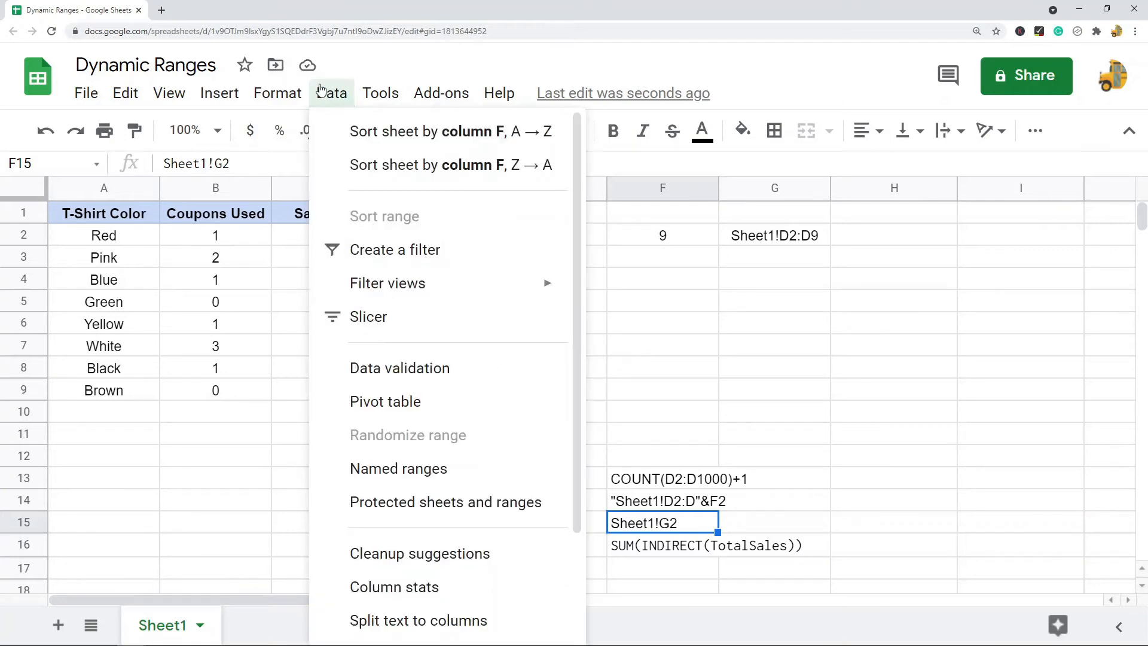
left_click(399, 468)
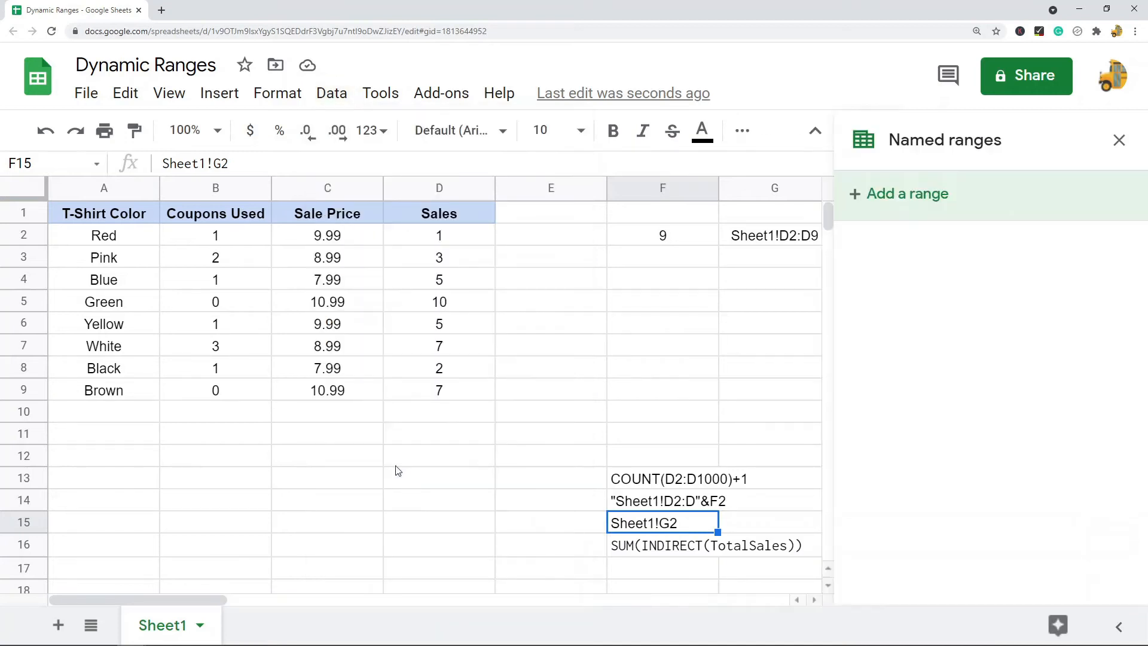
left_click(910, 193)
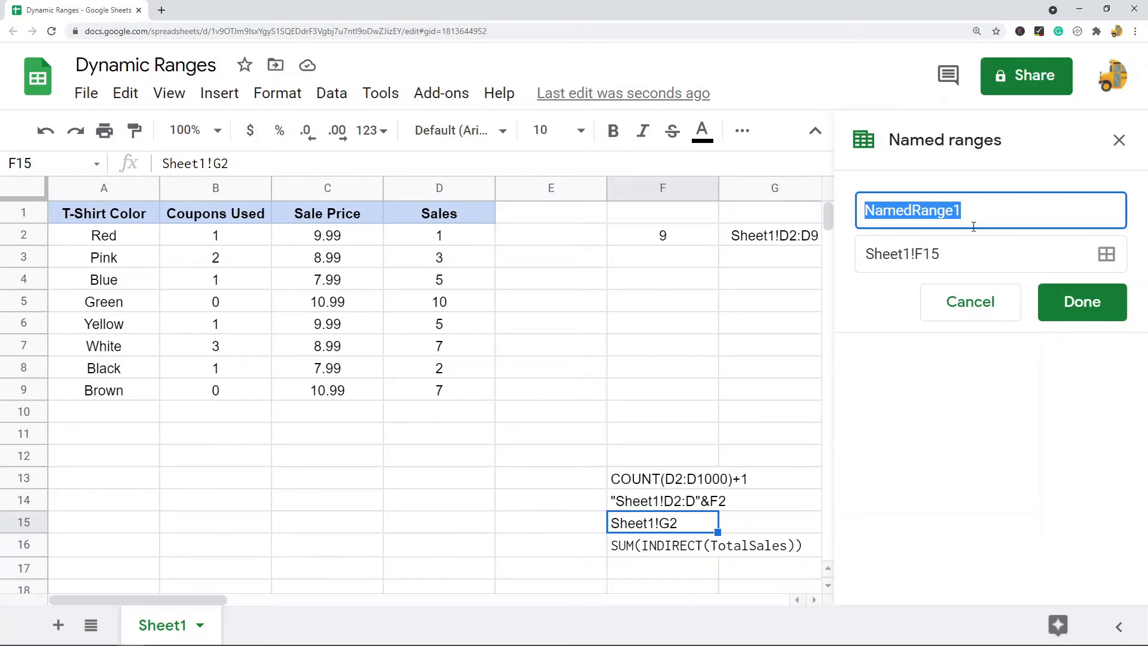
type("TotalSales")
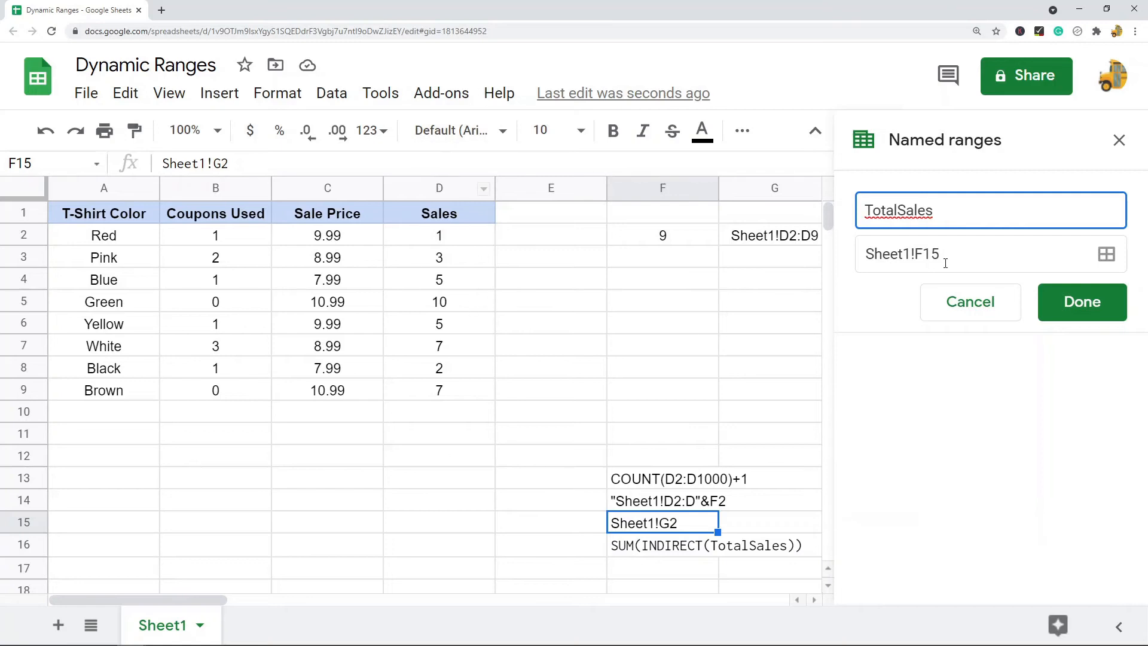
double_click(924, 254)
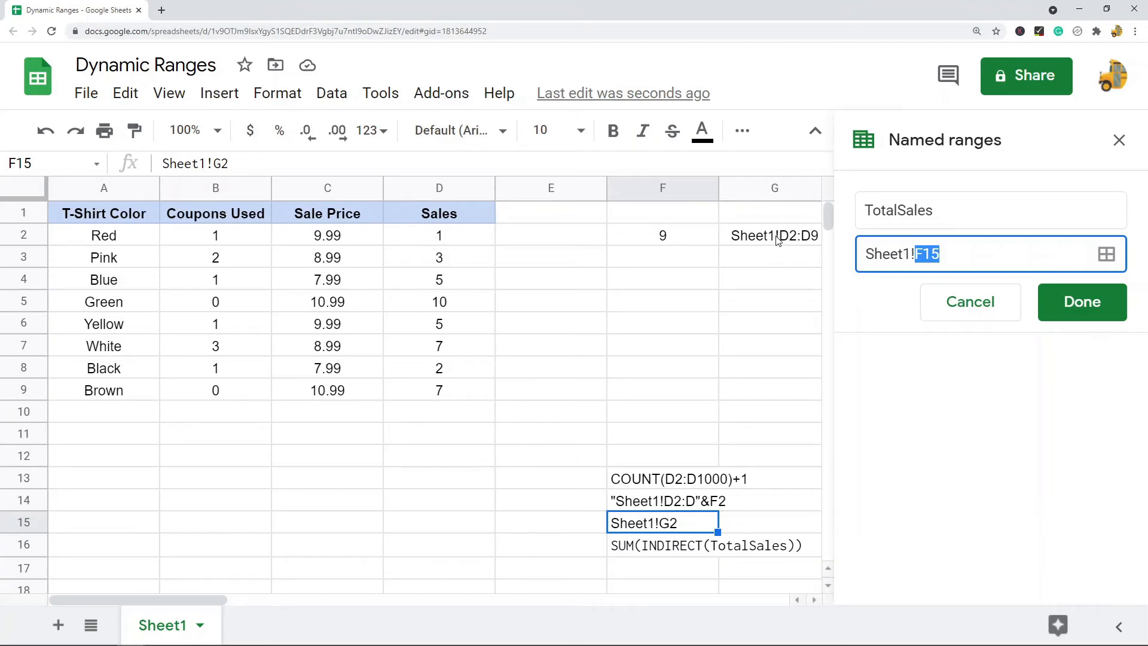
mouse_move(928, 299)
type("G2")
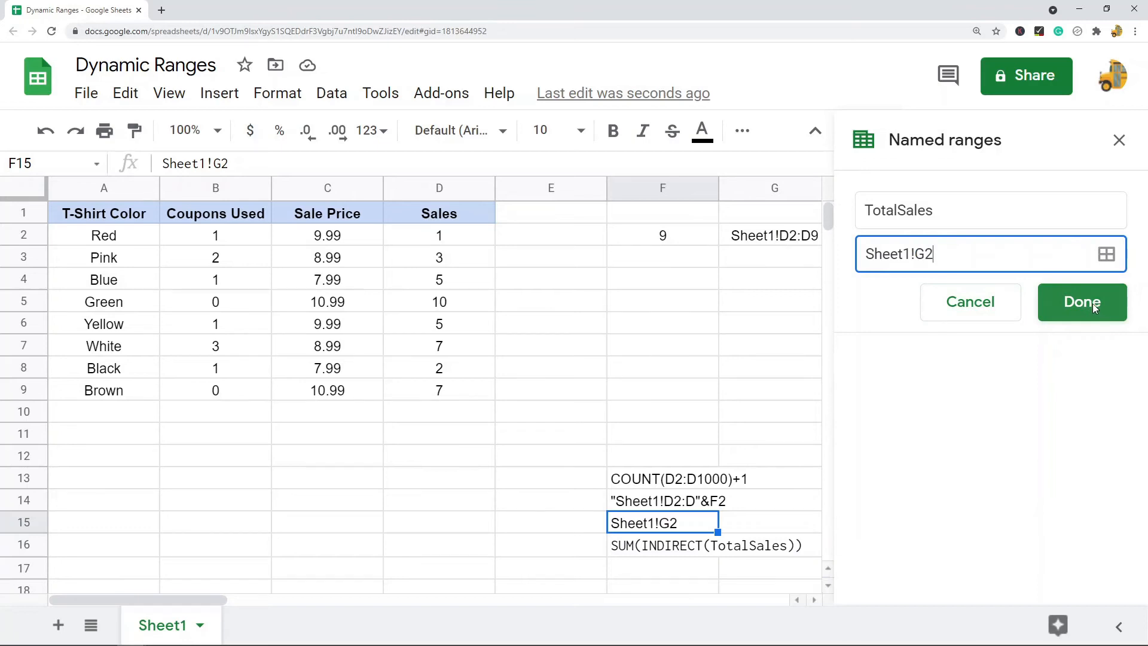
left_click(1082, 302)
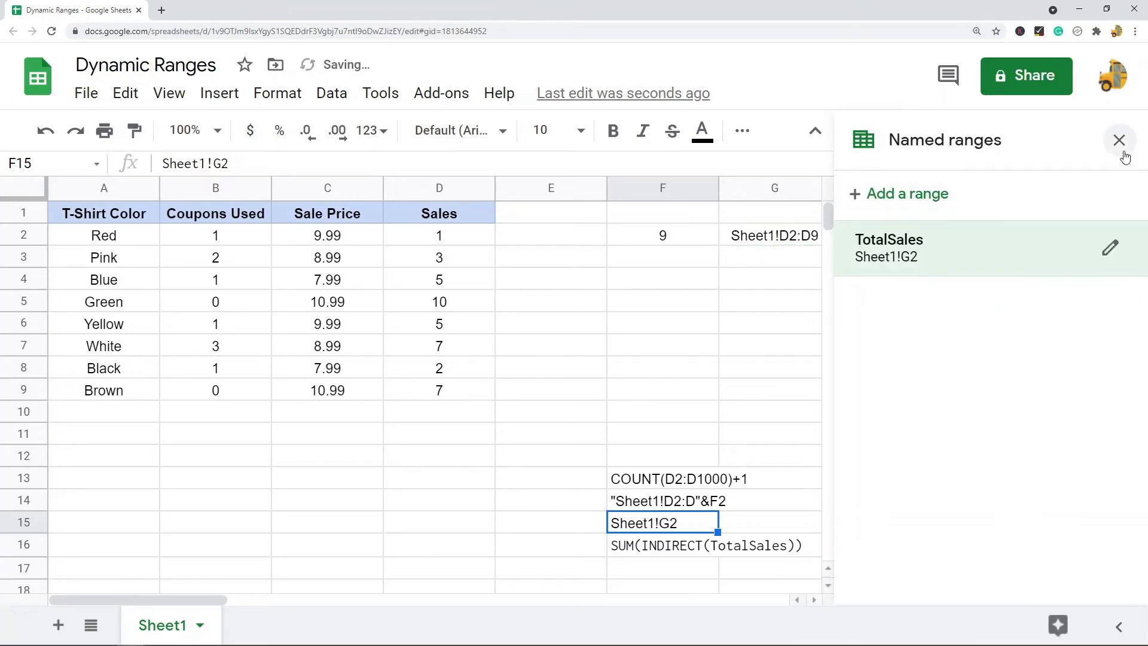
Step: Label F4 'Total Sales' and enter =SUM(INDIRECT(TotalSales)) in F5, returning 40
left_click(1119, 140)
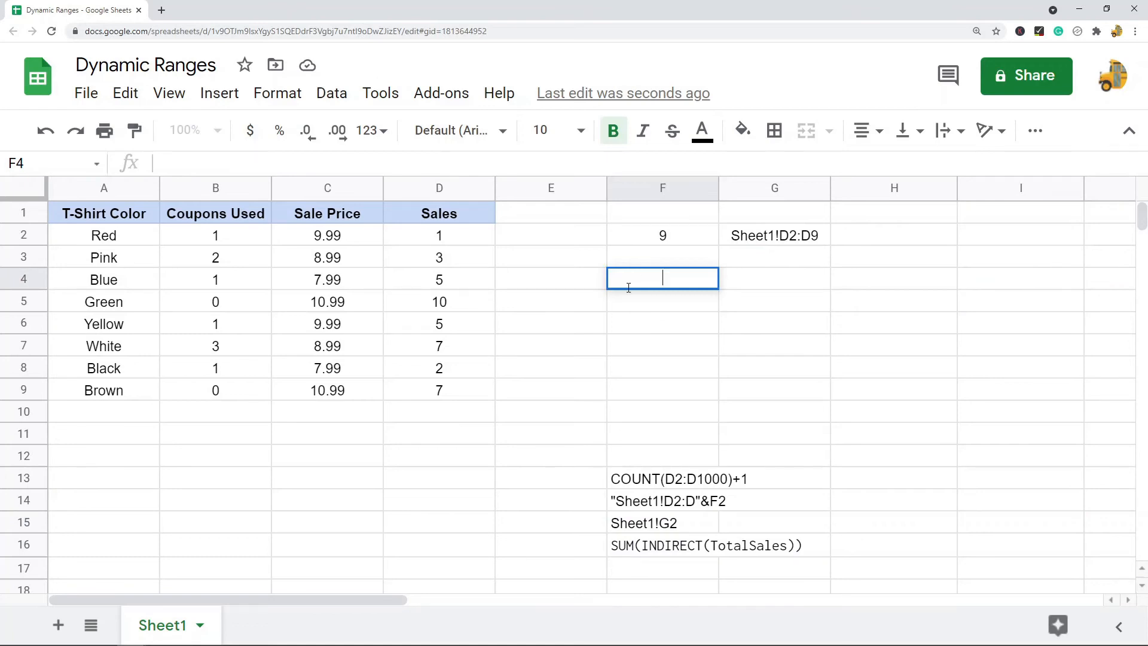
mouse_move(671, 549)
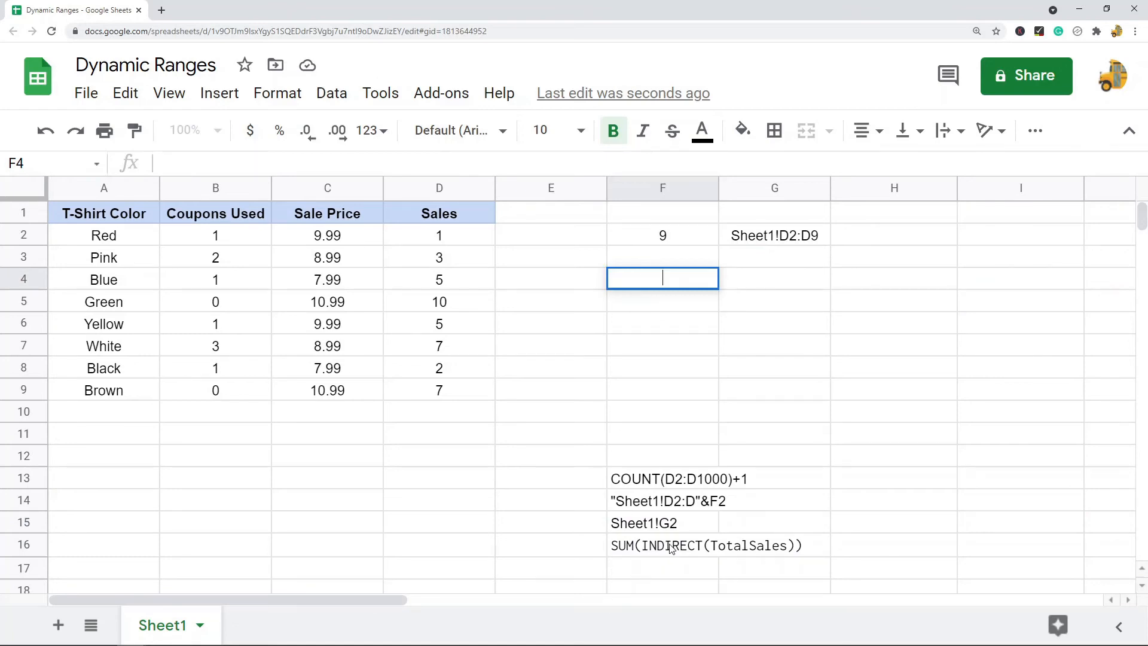
type("Total Sales")
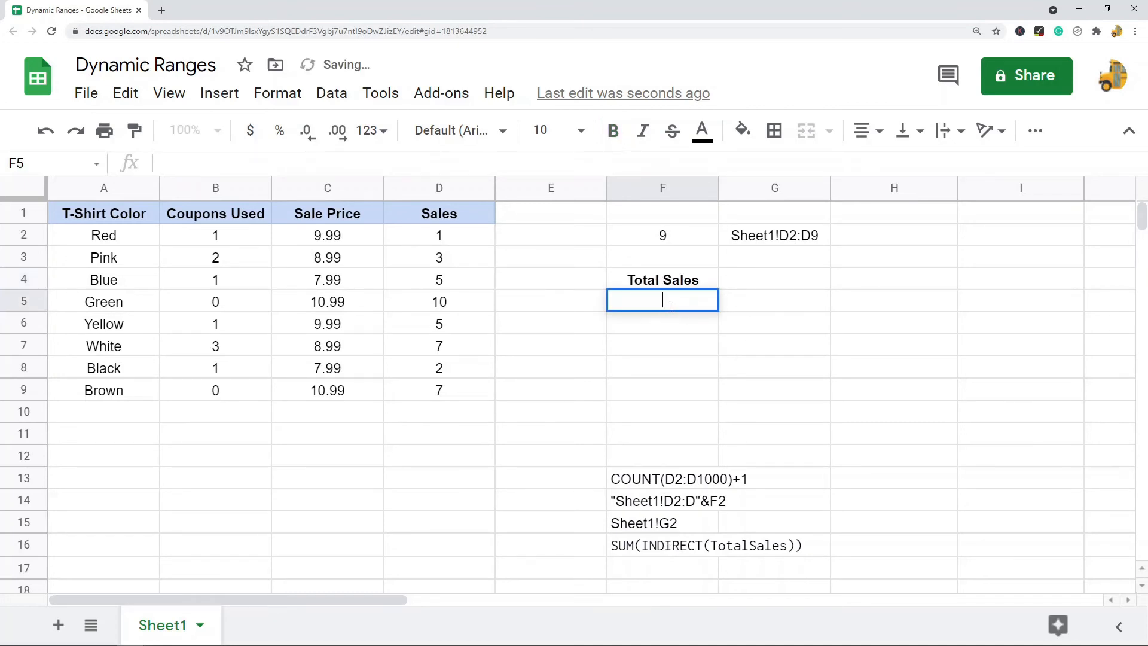
mouse_move(695, 323)
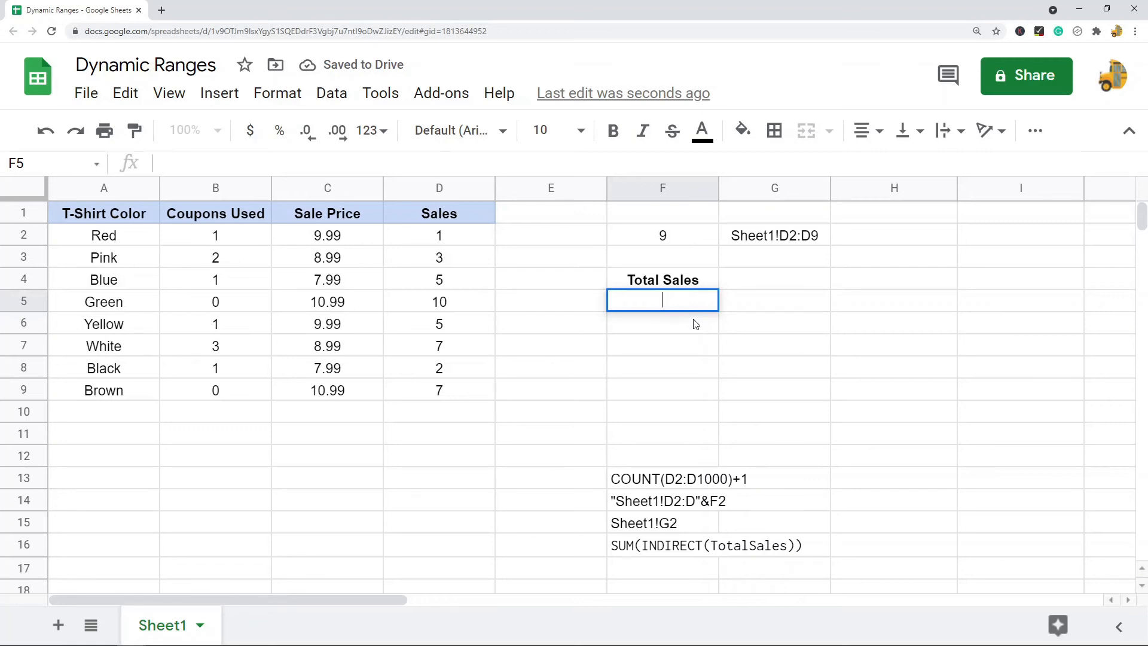
type("=SUM")
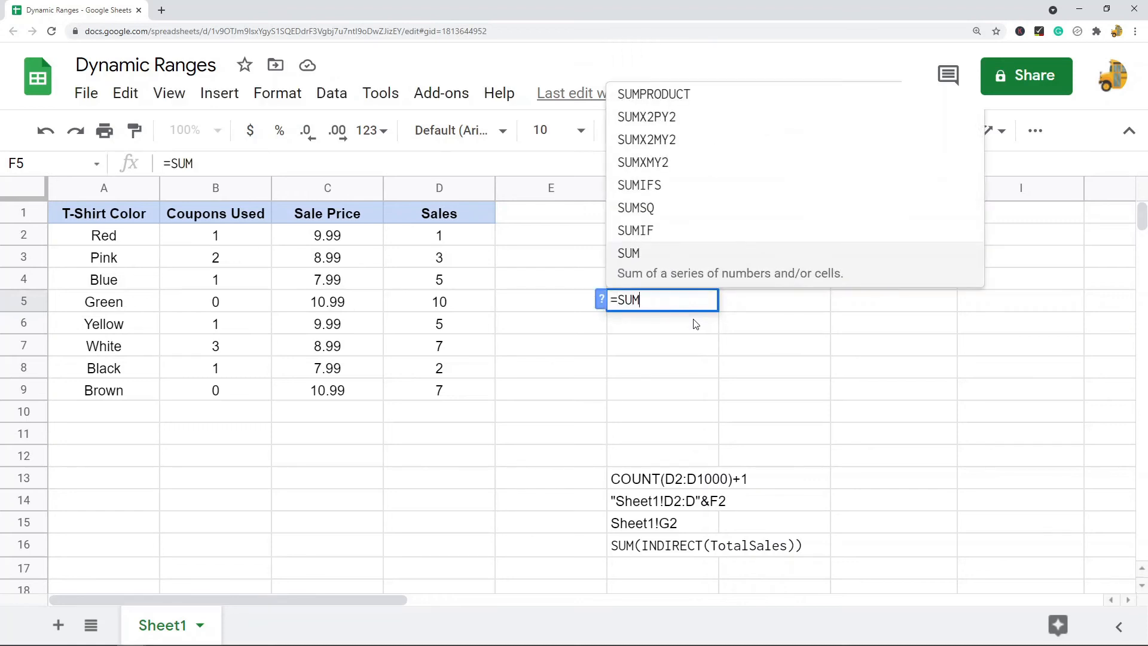
type("(IN")
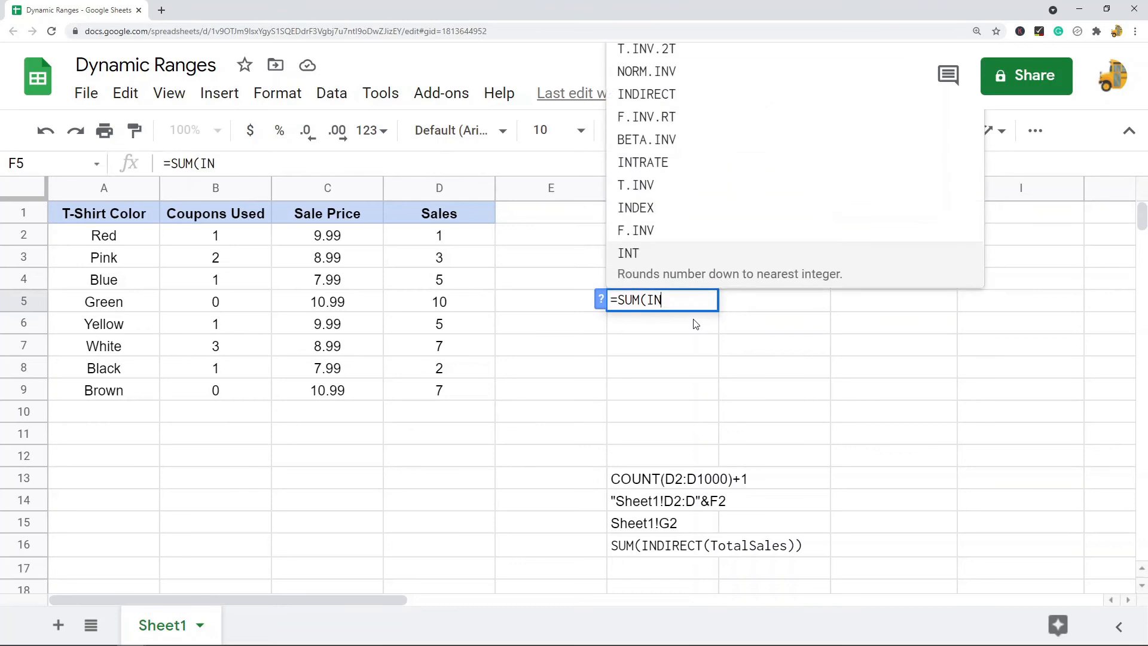
type("DIREC")
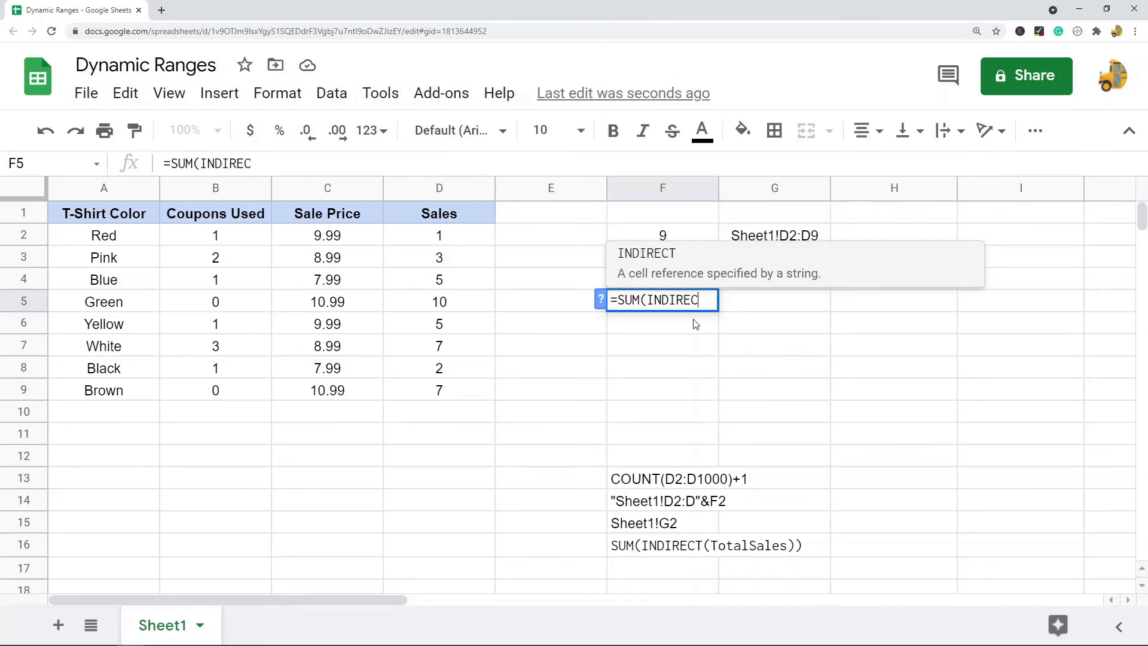
type("T")
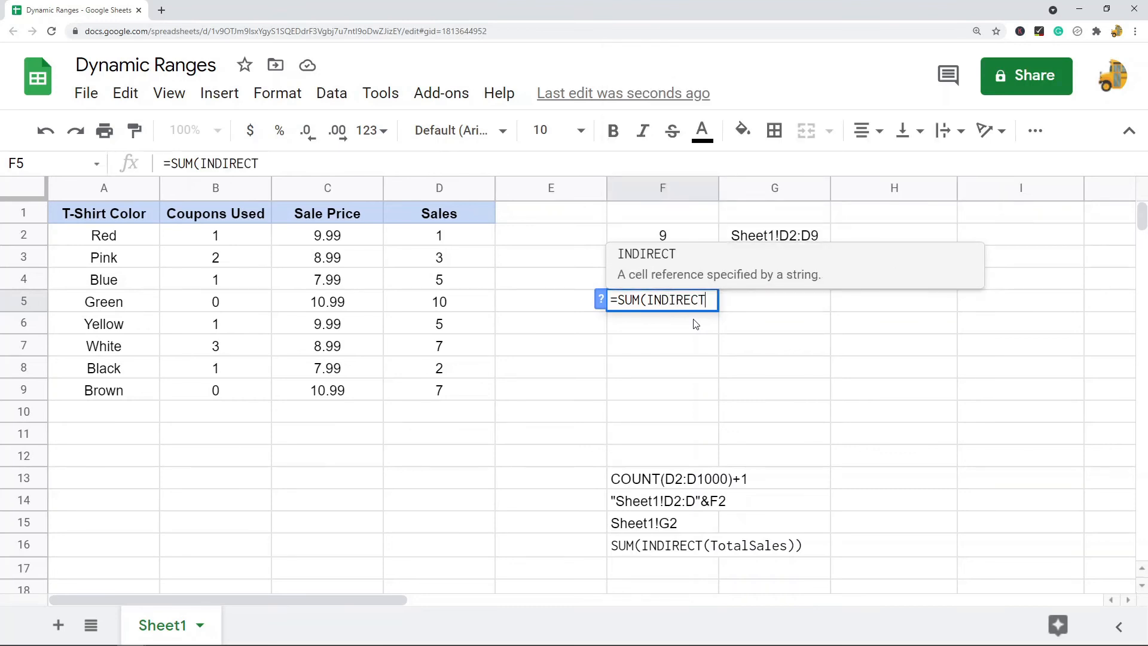
type("(TO")
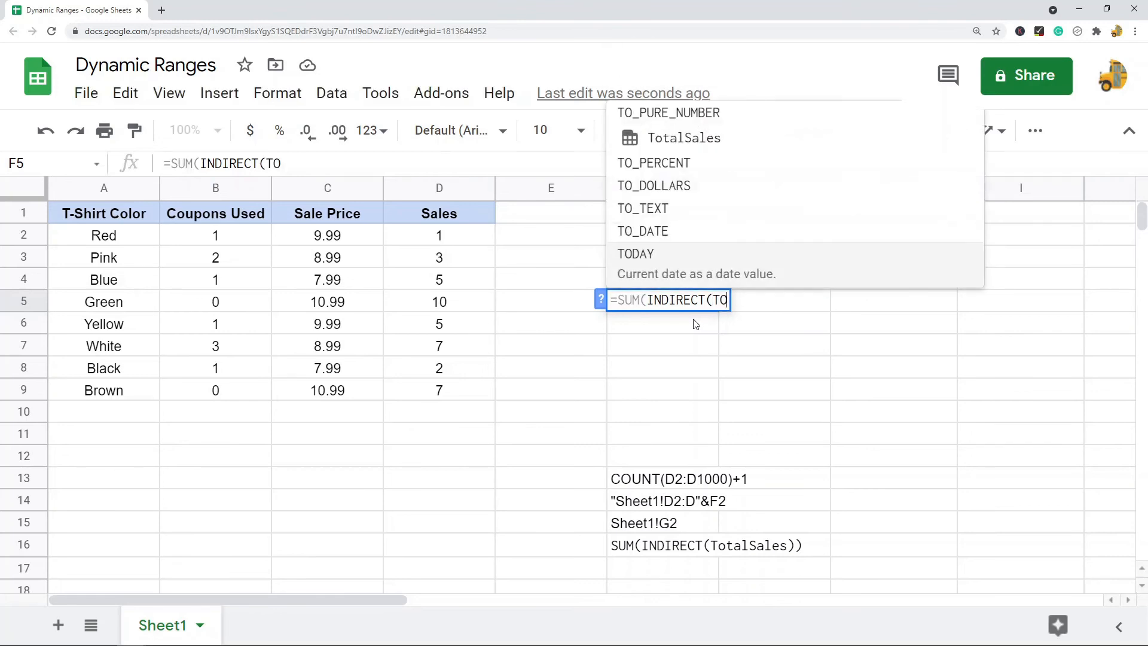
type("talSales")
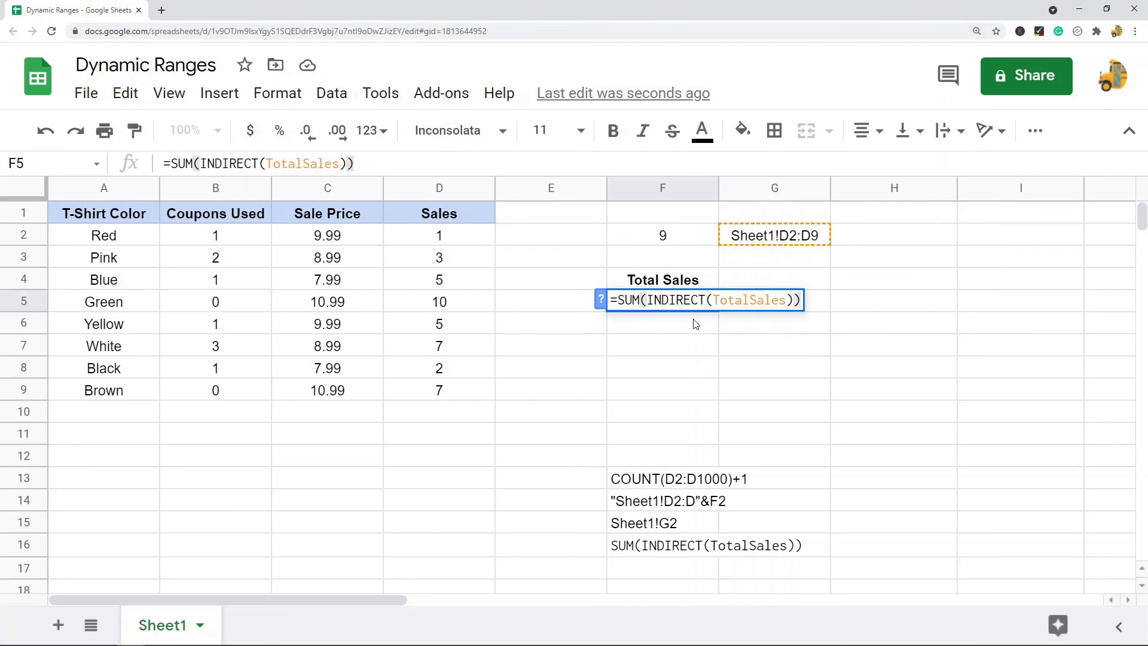
key("Enter")
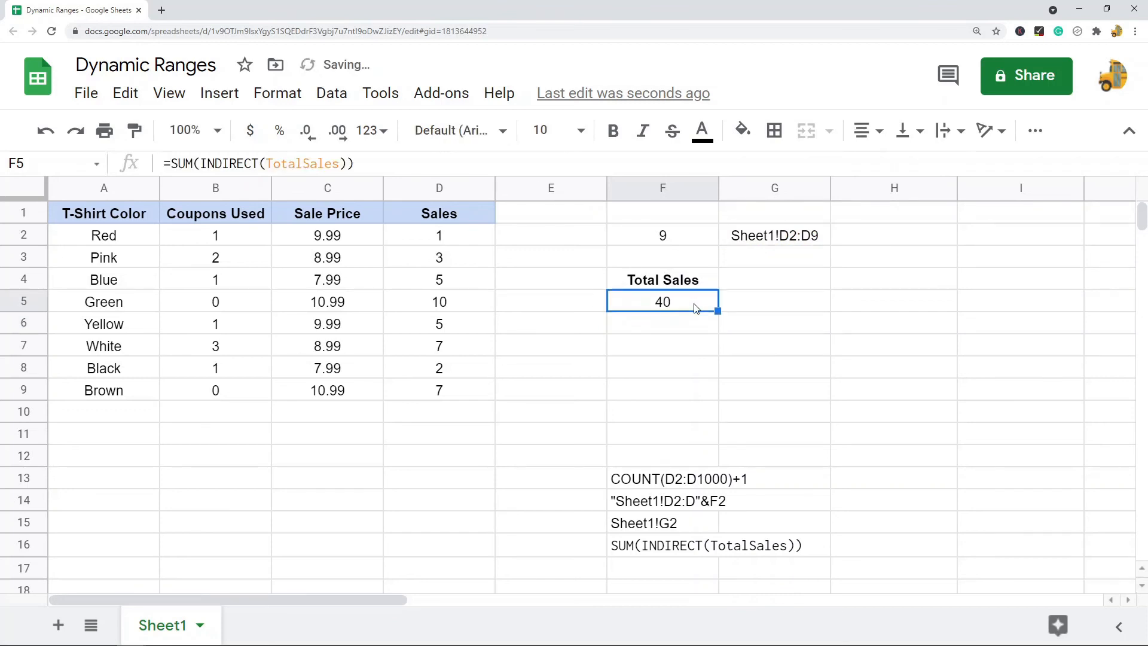
Step: Enter 8 in D10 as the first new sales value
left_click(439, 411)
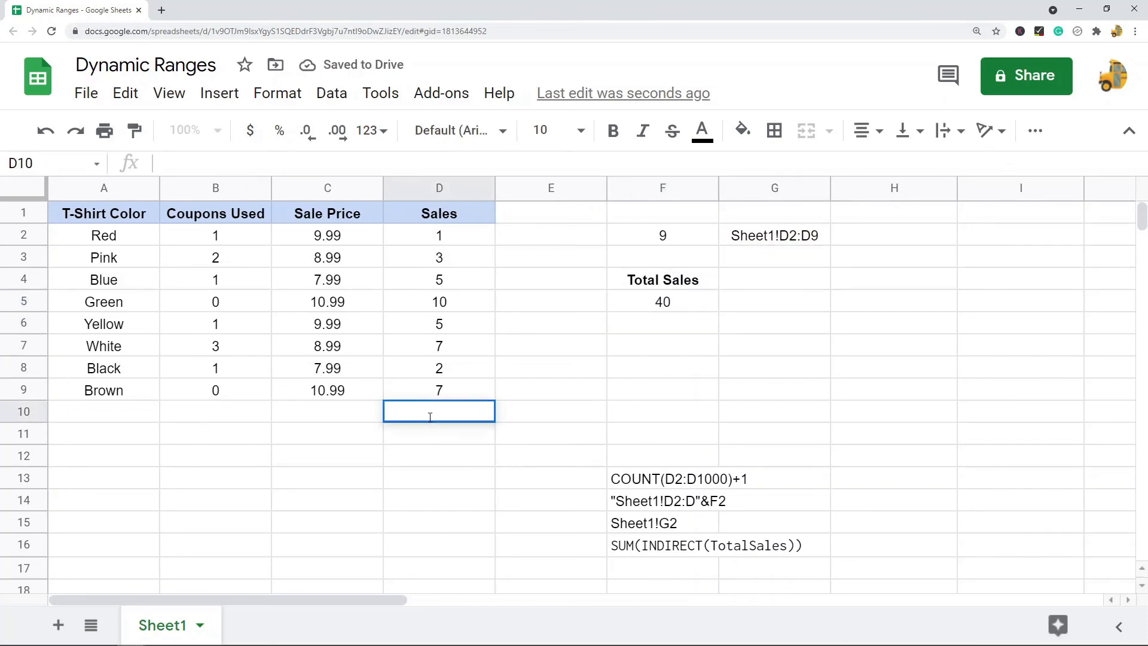
type("8")
left_click(439, 433)
type("9")
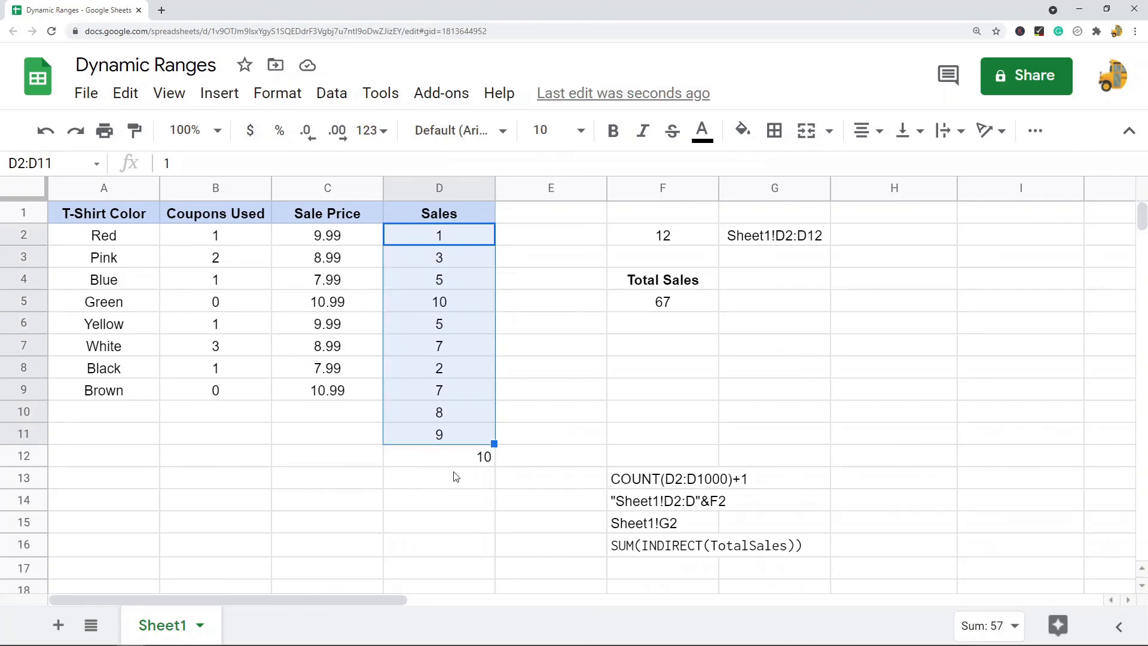
mouse_move(461, 479)
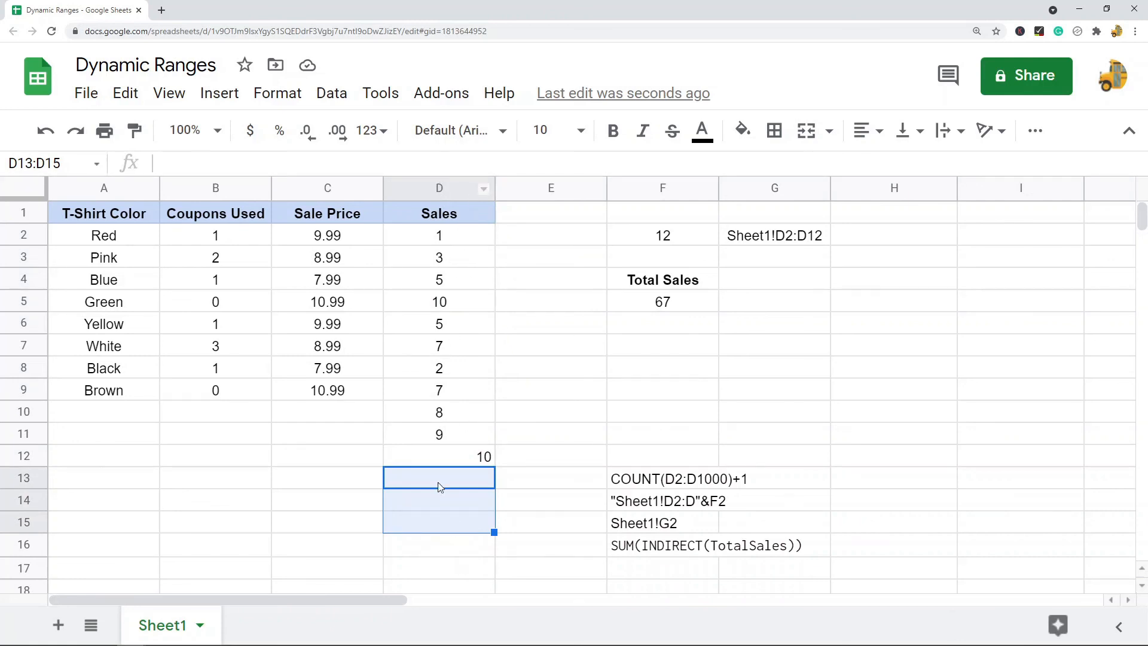
mouse_move(746, 373)
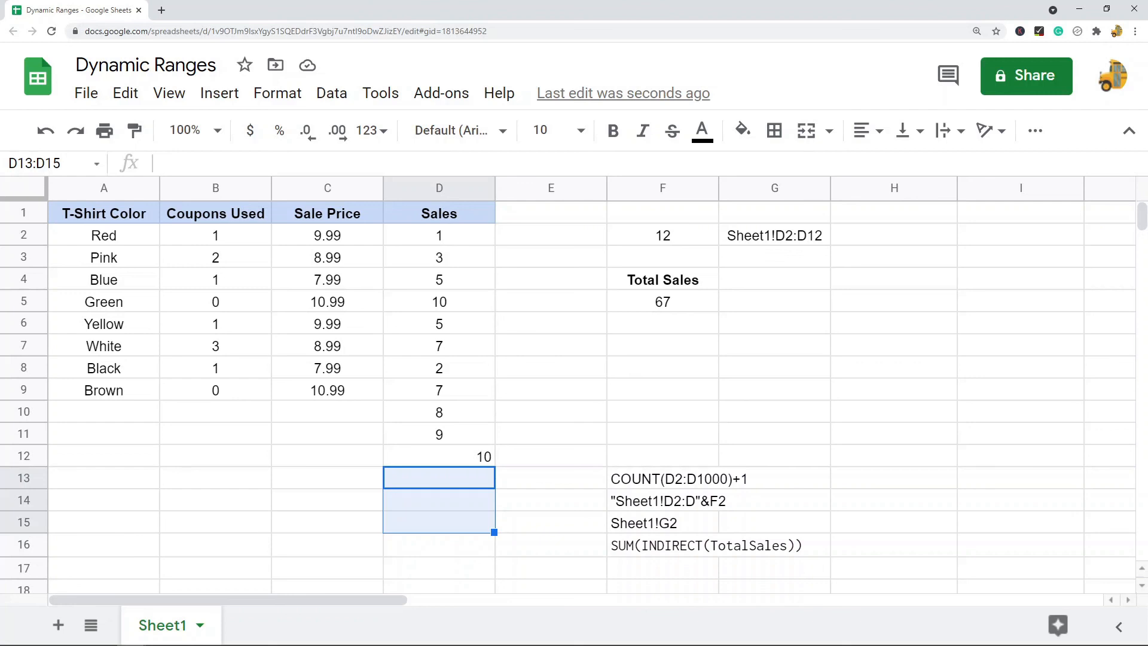
mouse_move(594, 280)
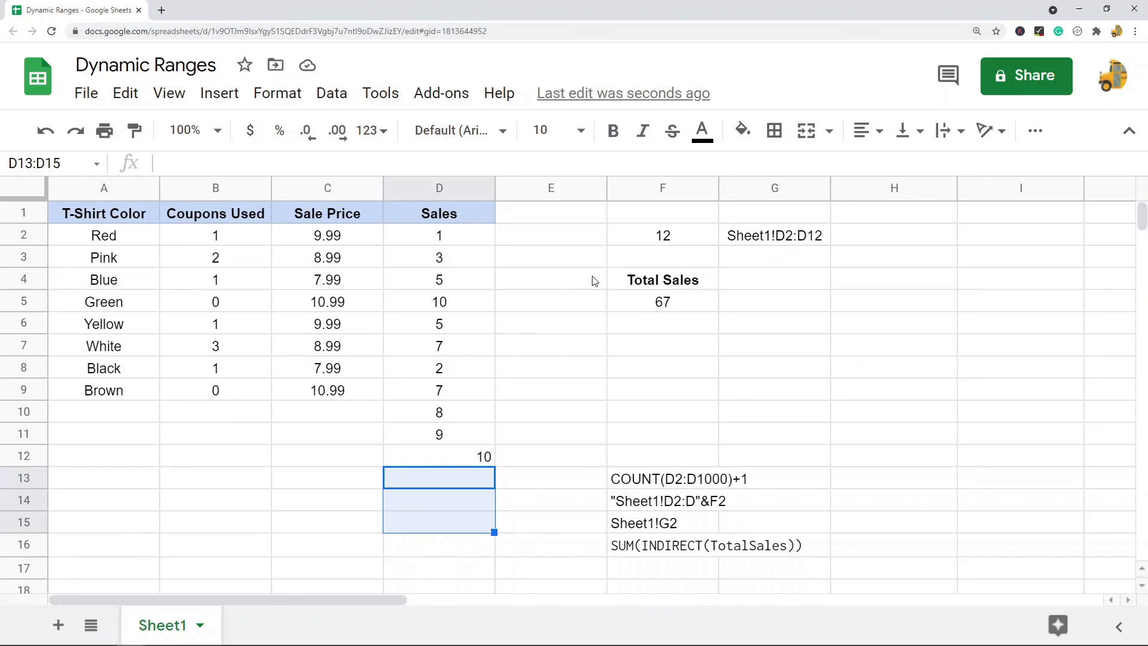